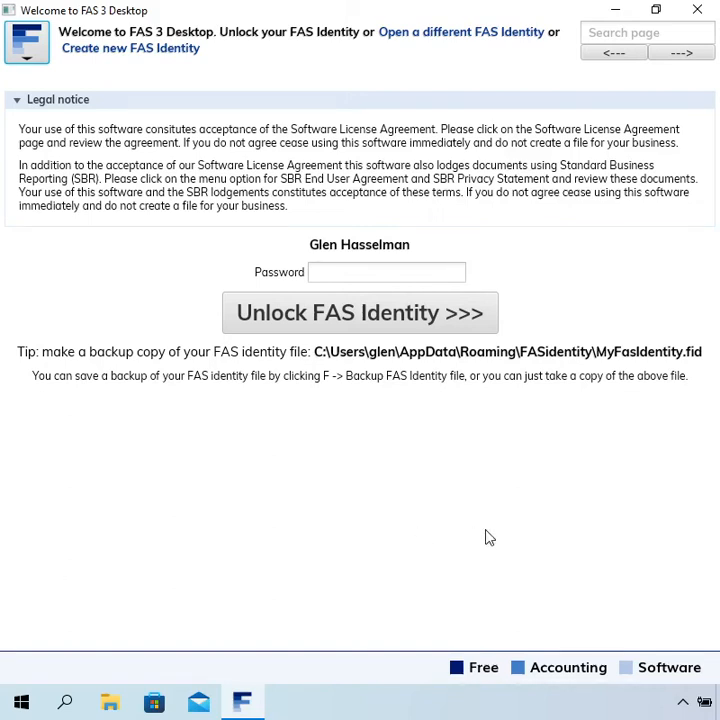
mouse_move(494, 500)
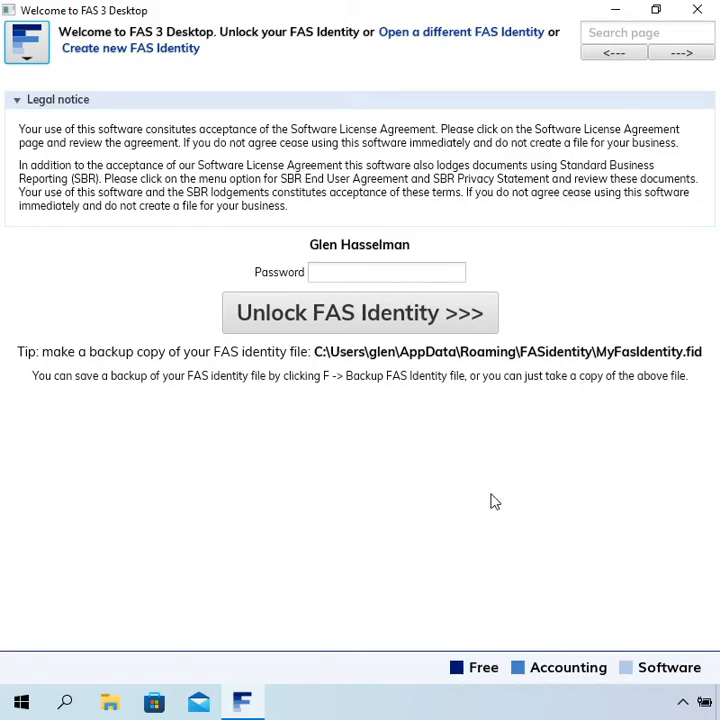
mouse_move(488, 472)
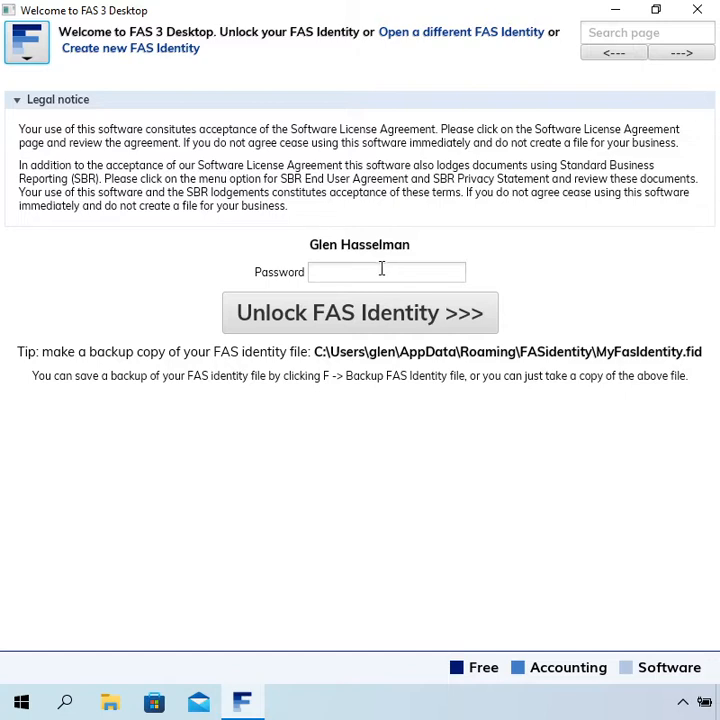
Enter the FAS identity password on the unlock screen.
left_click(388, 272)
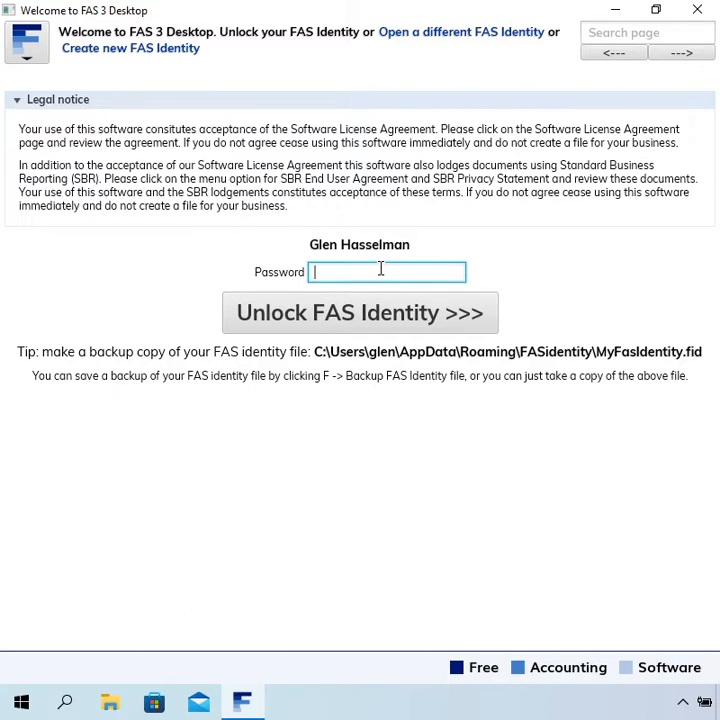
type("****")
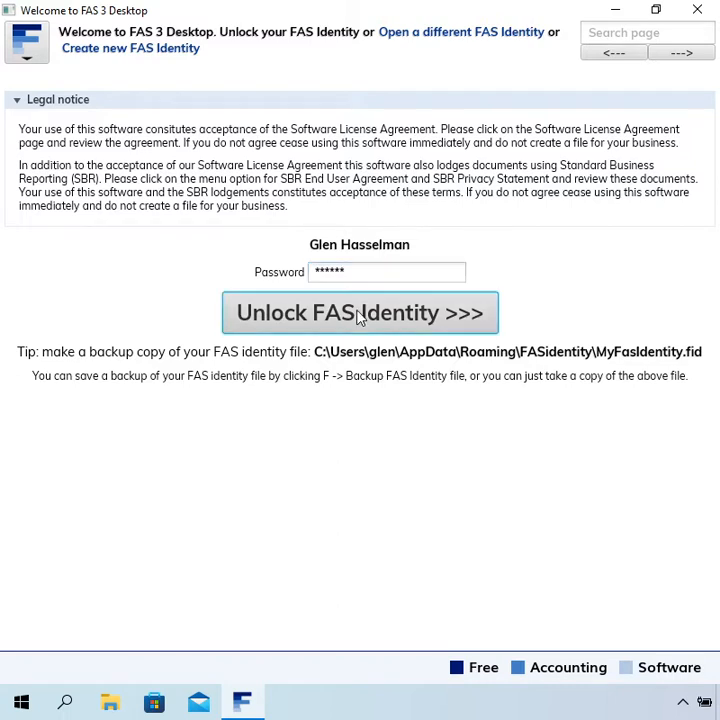
Unlock the FAS identity to reach the empty received-files list.
left_click(360, 312)
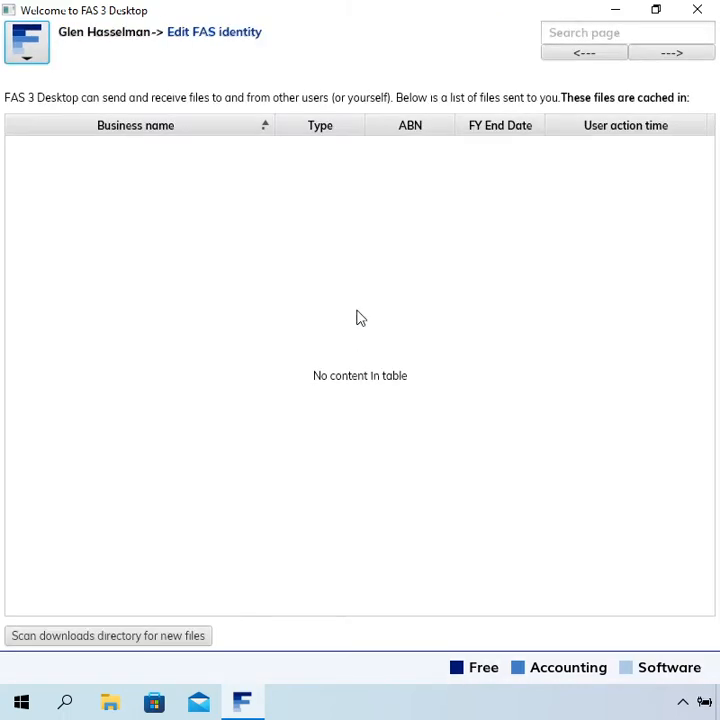
mouse_move(336, 312)
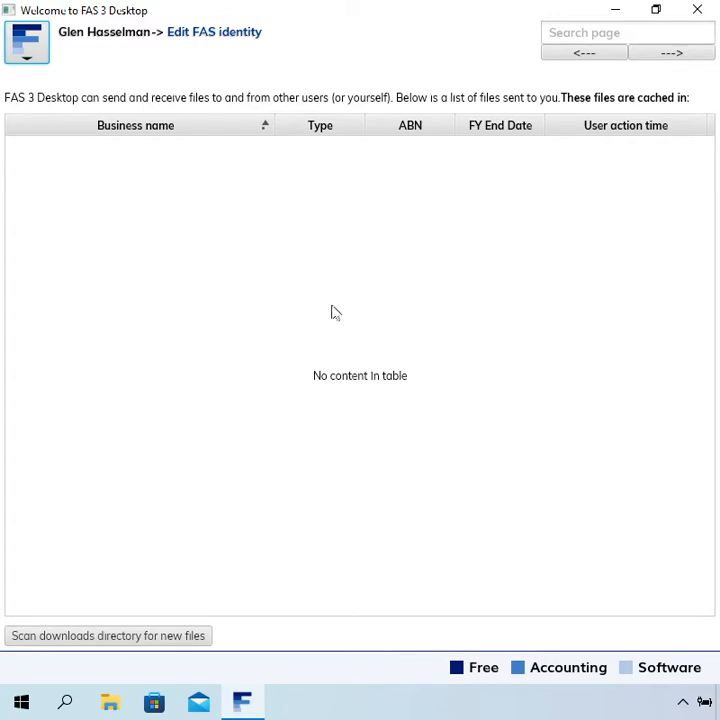
mouse_move(152, 236)
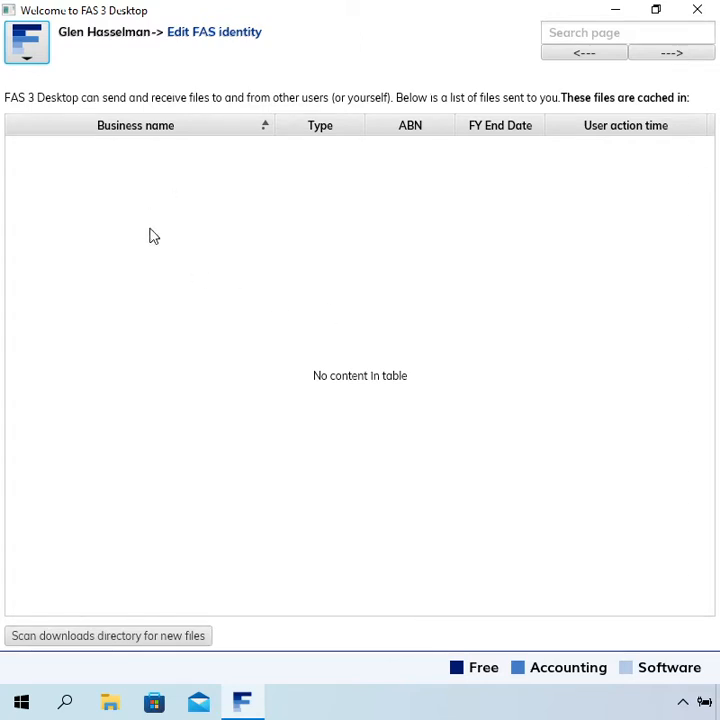
mouse_move(158, 244)
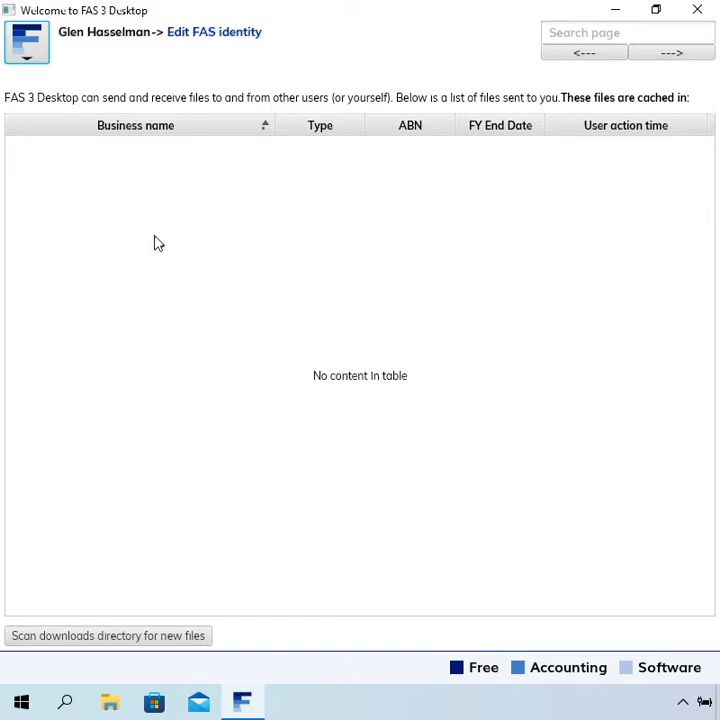
mouse_move(444, 400)
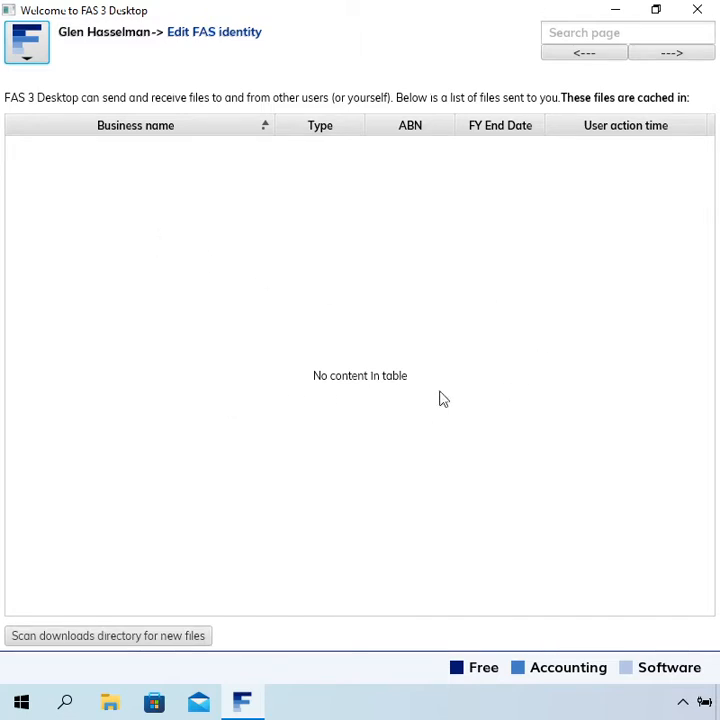
mouse_move(44, 108)
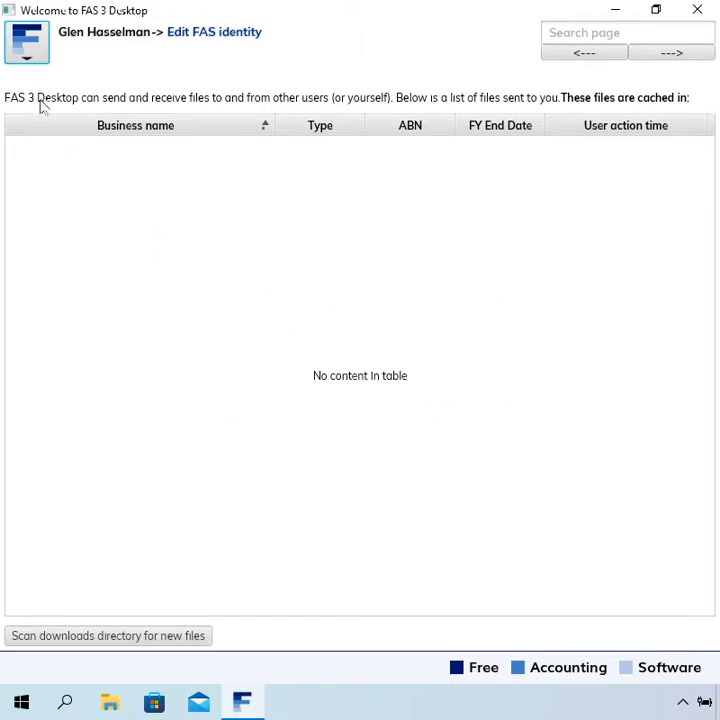
Start a new business file from the file menu, reaching the Desktop vs Cloud setup page.
left_click(28, 42)
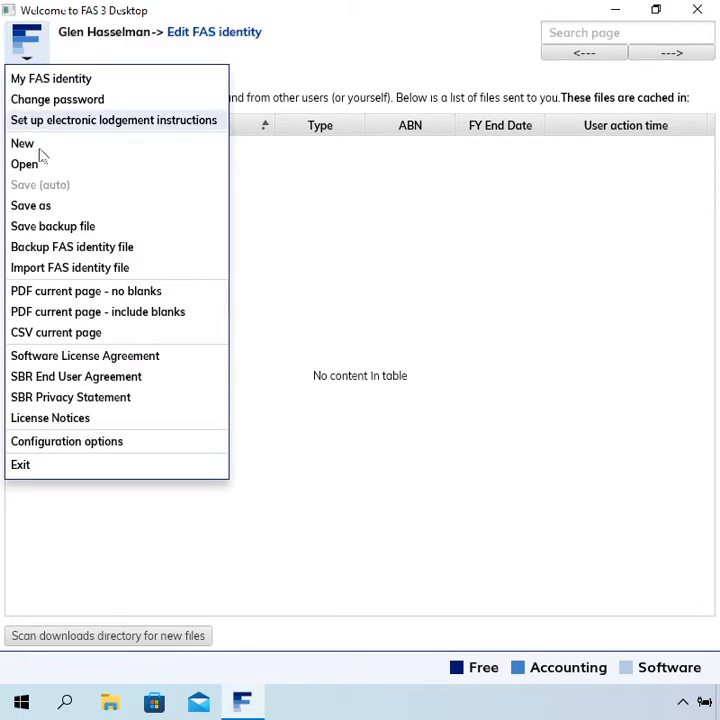
left_click(40, 152)
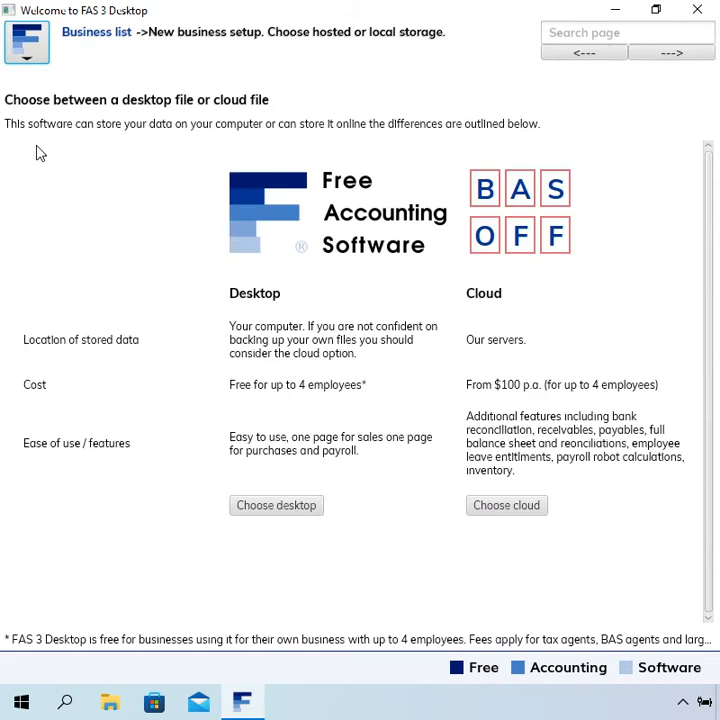
mouse_move(264, 344)
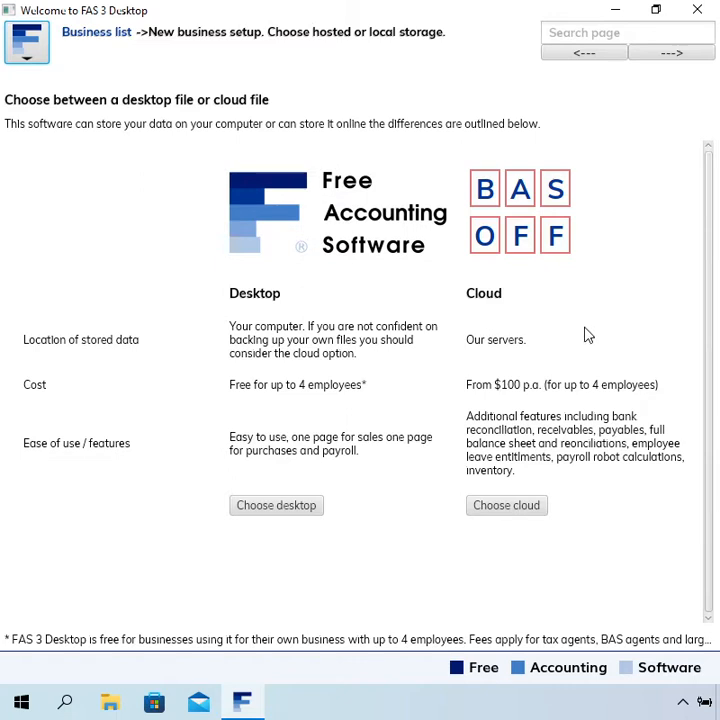
mouse_move(480, 312)
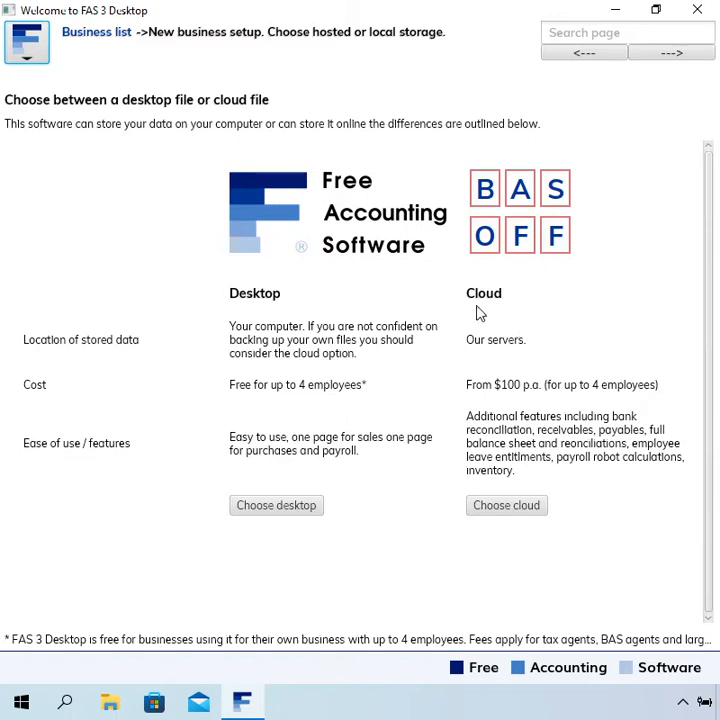
mouse_move(500, 330)
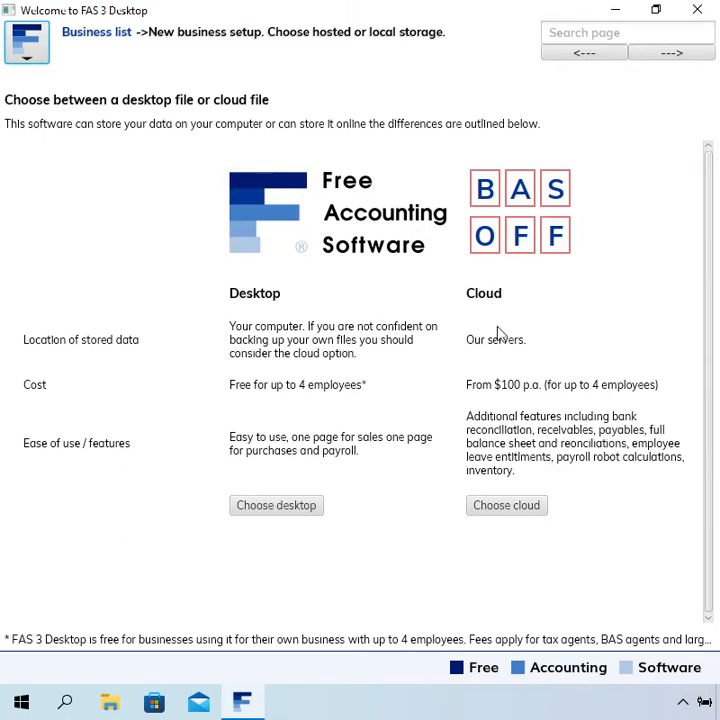
mouse_move(490, 368)
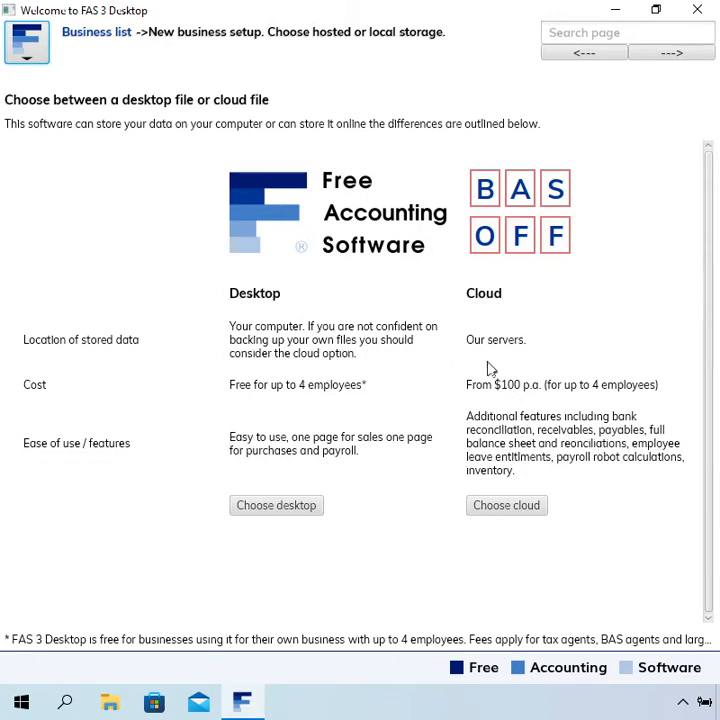
mouse_move(556, 358)
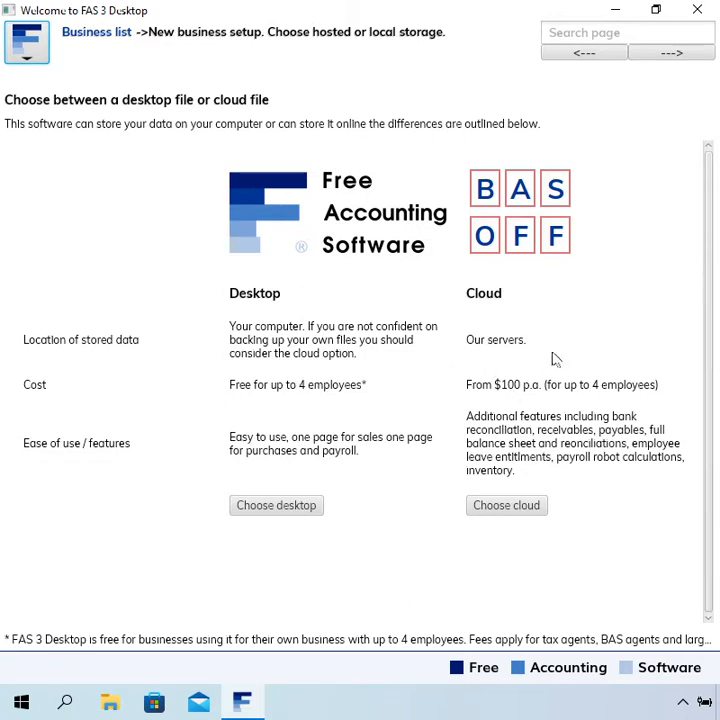
mouse_move(608, 370)
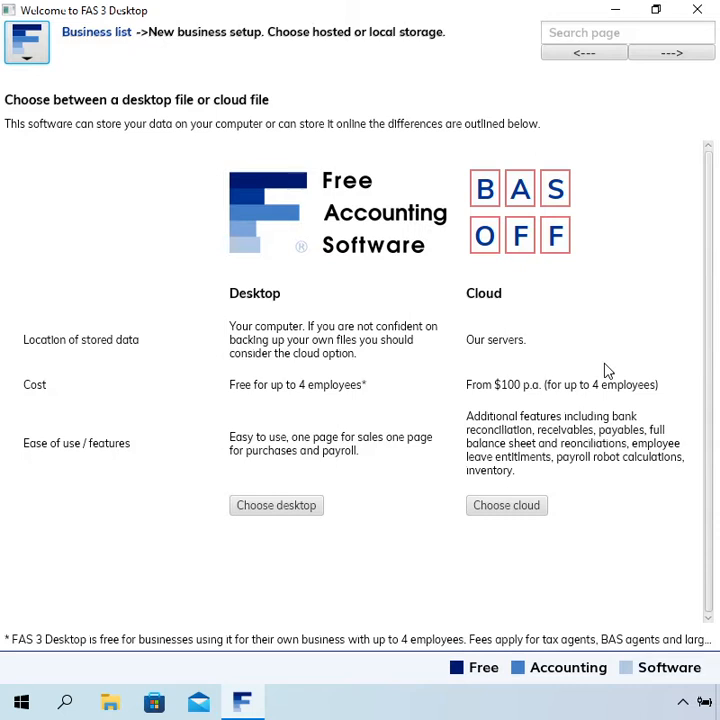
mouse_move(292, 384)
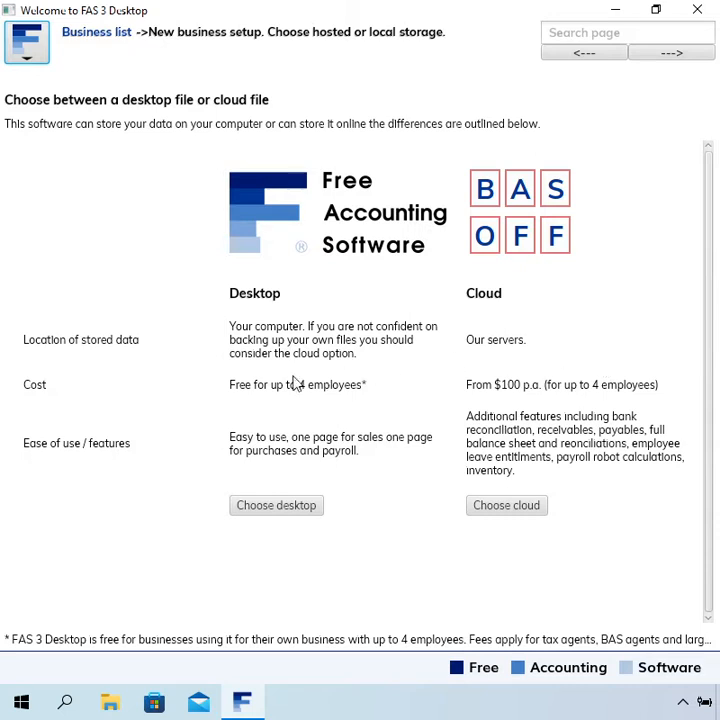
mouse_move(276, 404)
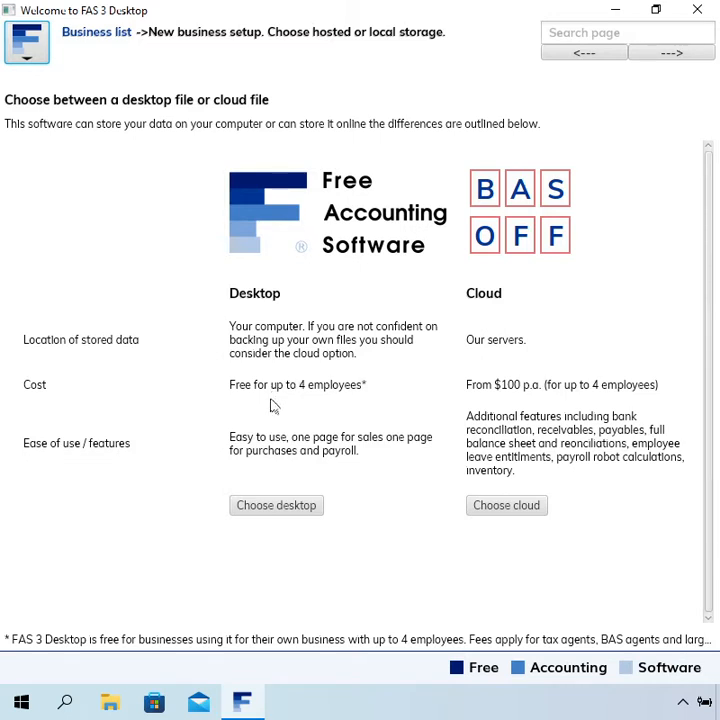
mouse_move(240, 400)
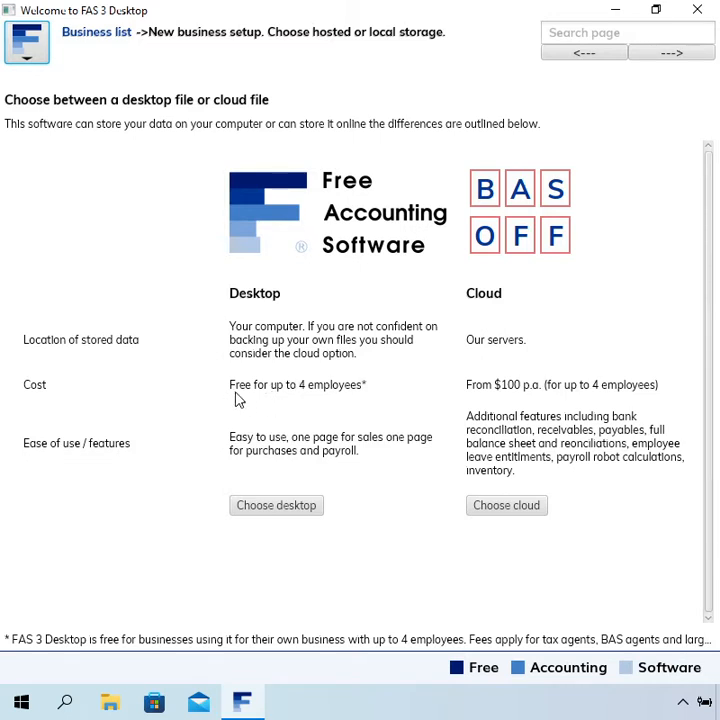
mouse_move(248, 402)
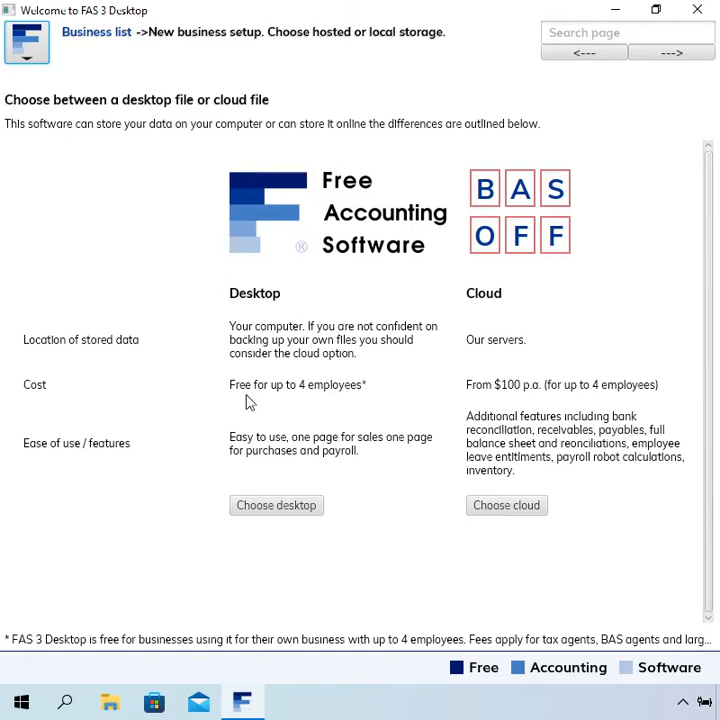
mouse_move(332, 400)
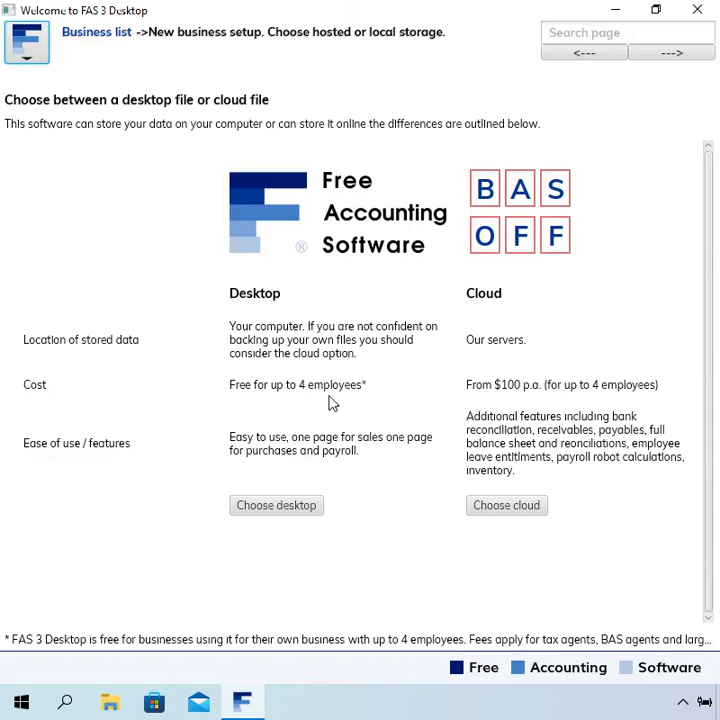
mouse_move(210, 418)
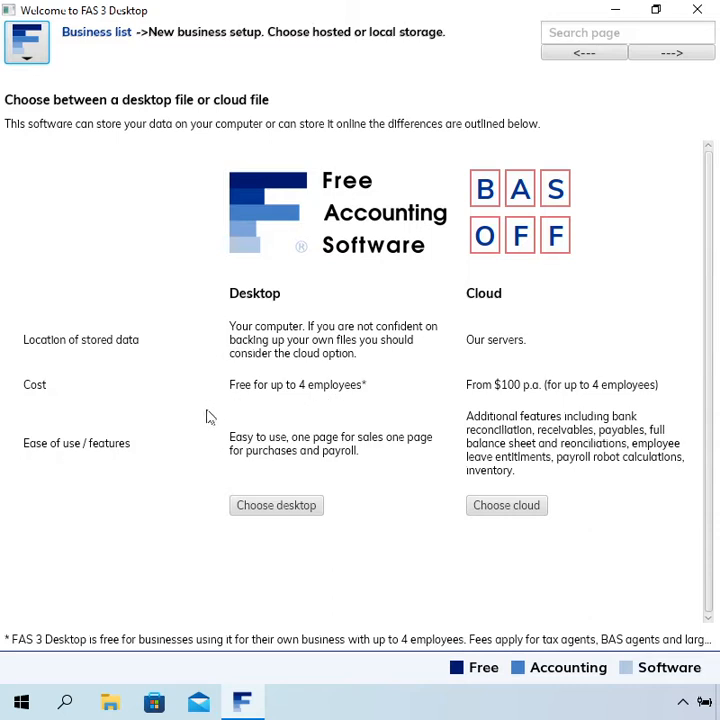
mouse_move(336, 436)
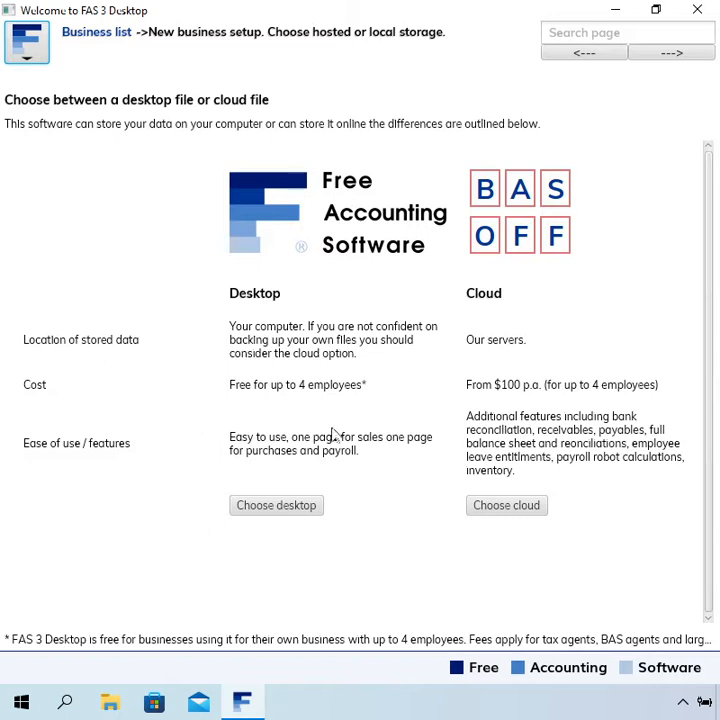
mouse_move(344, 448)
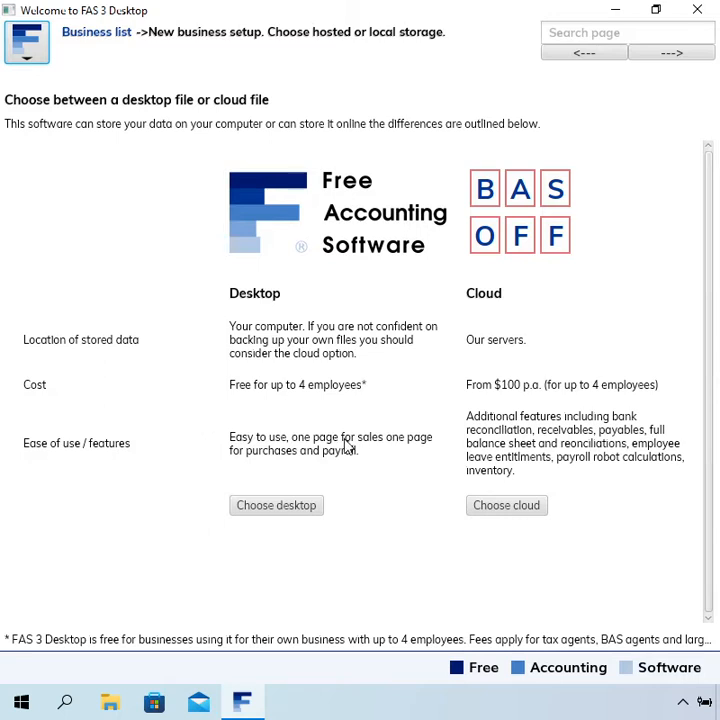
mouse_move(344, 448)
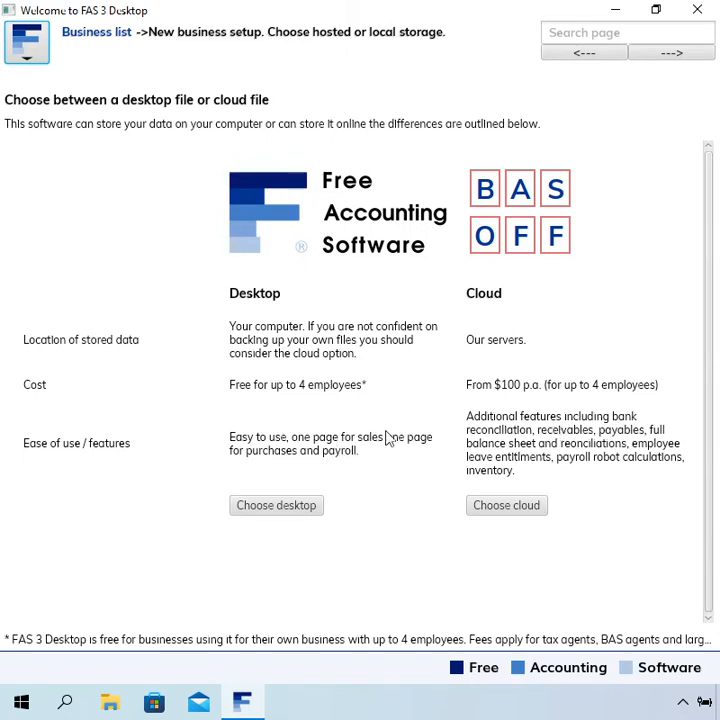
mouse_move(388, 440)
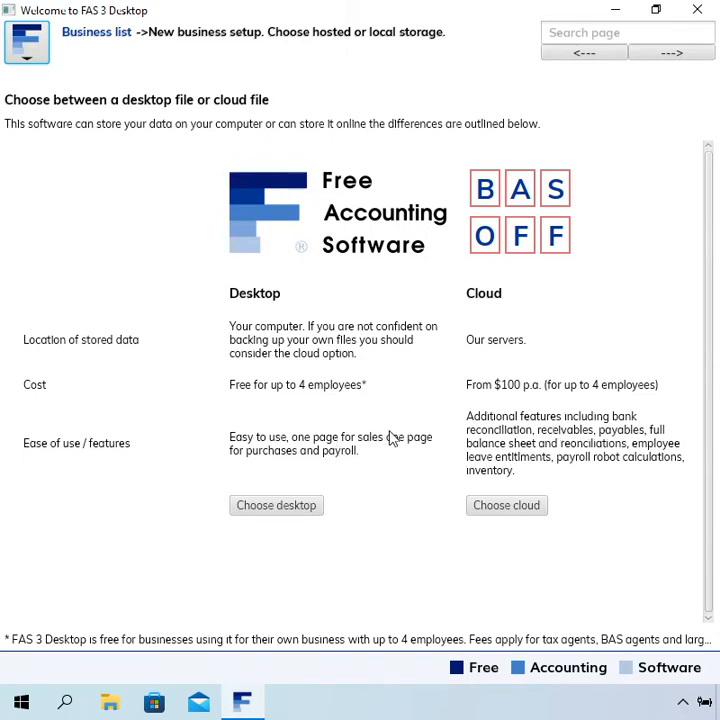
mouse_move(324, 370)
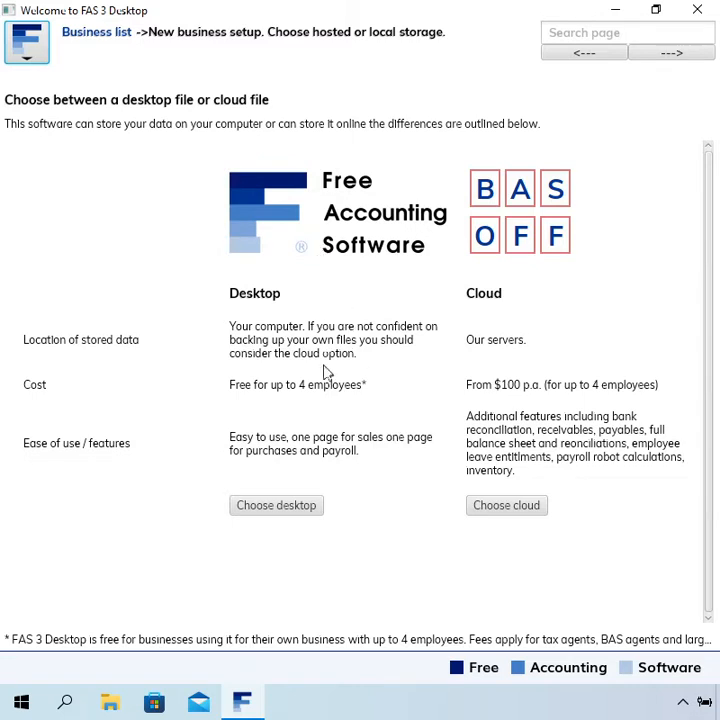
mouse_move(320, 418)
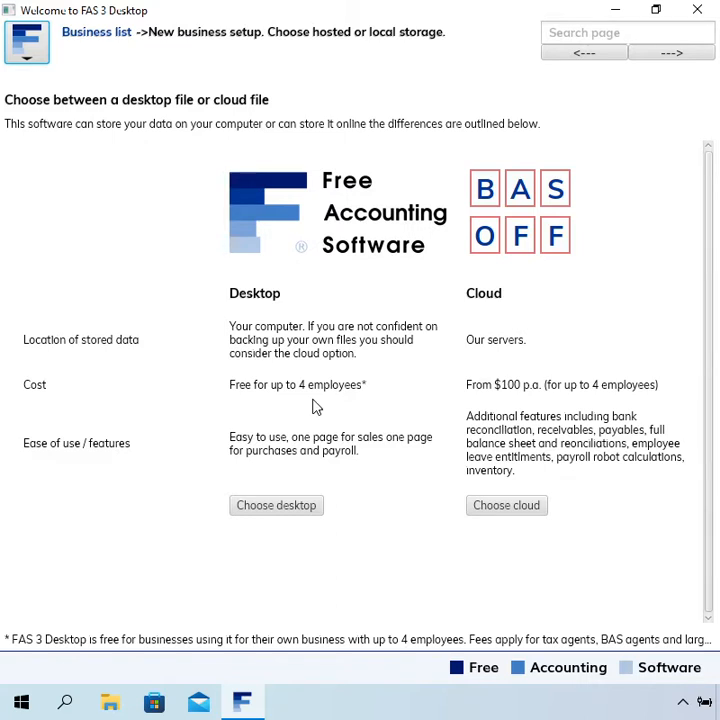
mouse_move(488, 324)
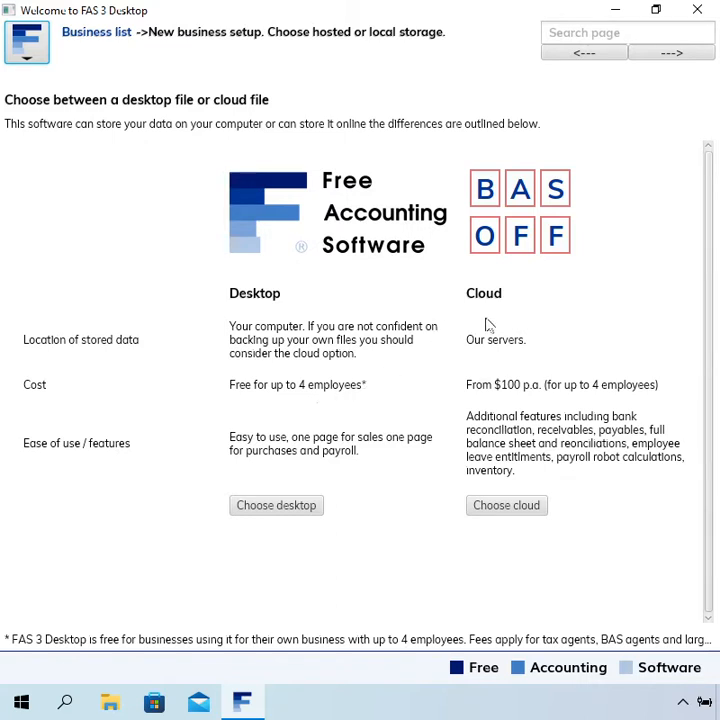
mouse_move(524, 336)
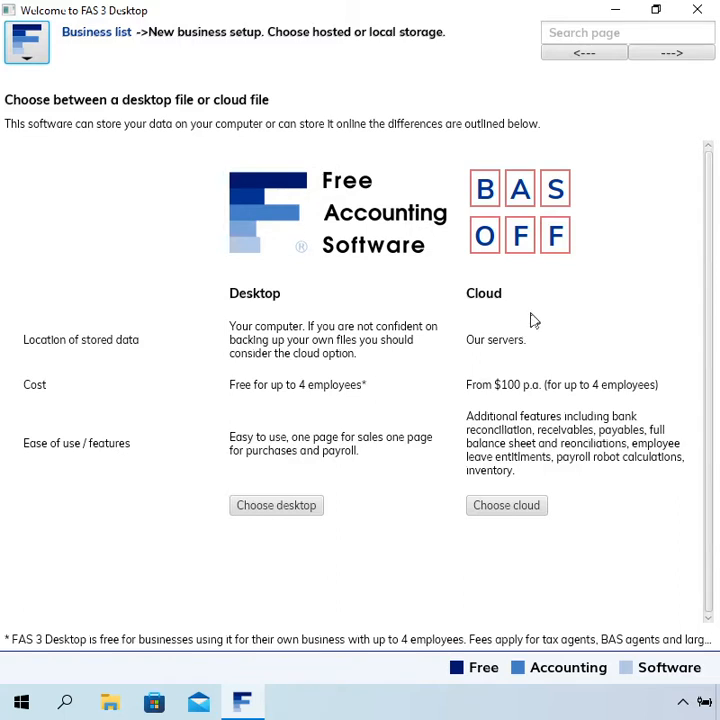
mouse_move(536, 348)
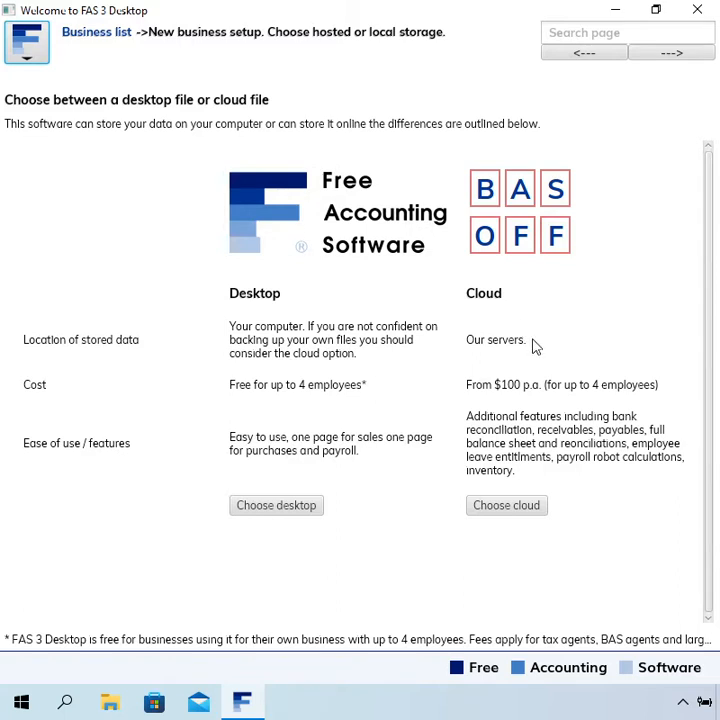
mouse_move(532, 344)
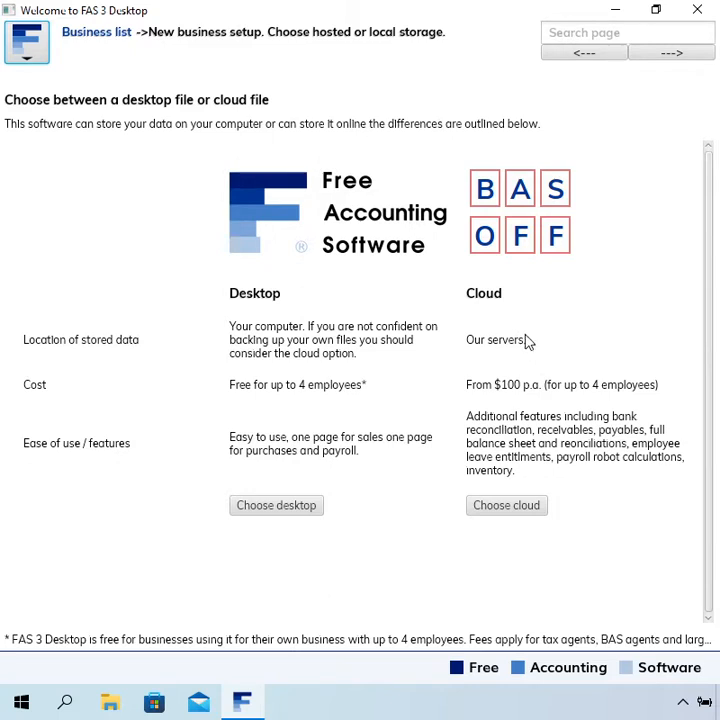
mouse_move(436, 370)
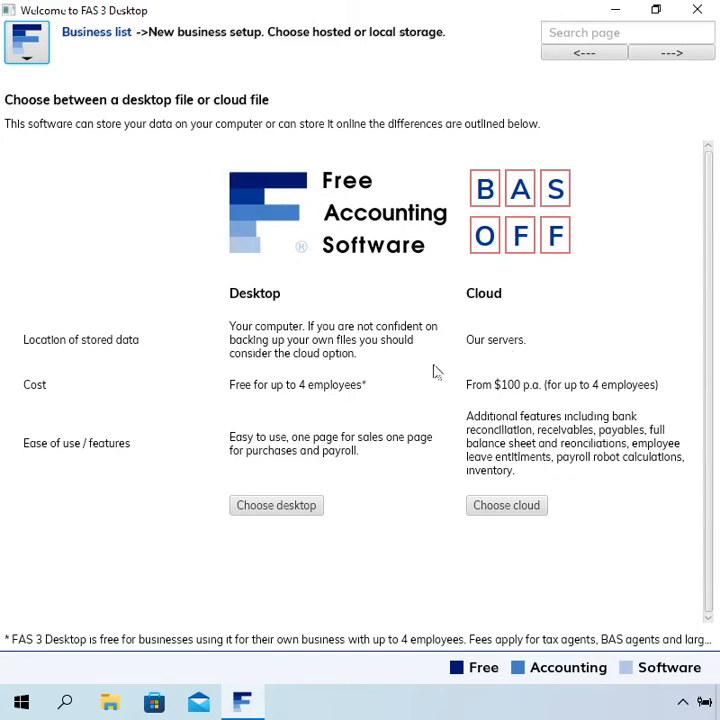
mouse_move(278, 412)
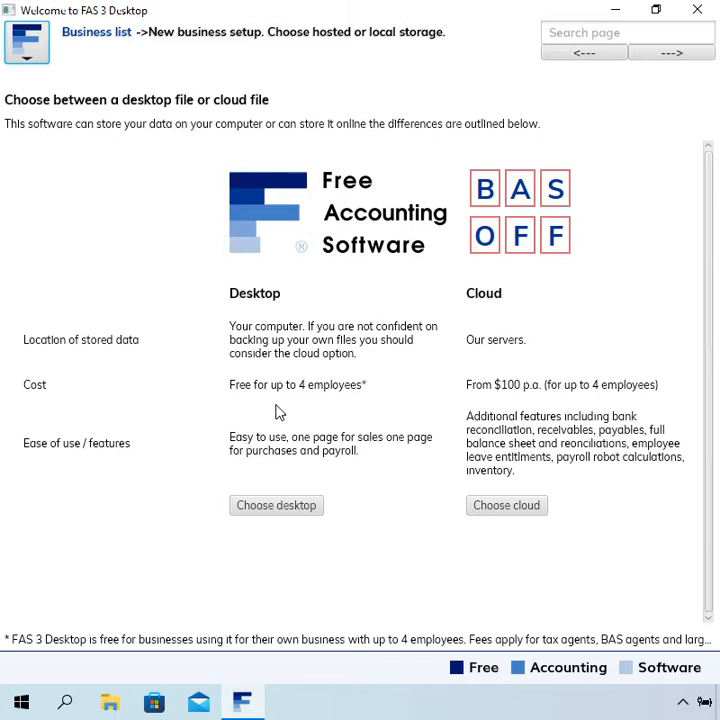
mouse_move(268, 346)
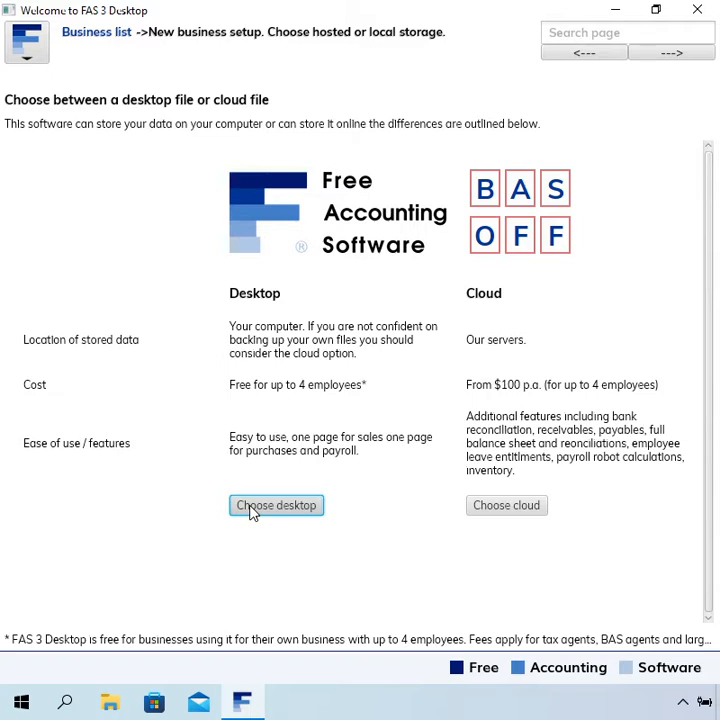
Choose a desktop file and enter the ABN, branch 1 and legal name Demo Pty Ltd.
left_click(276, 504)
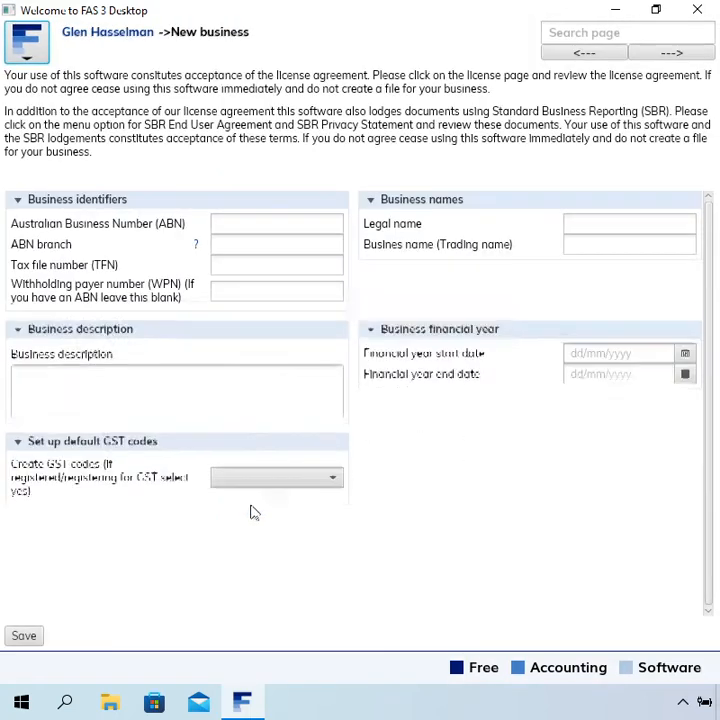
left_click(276, 224)
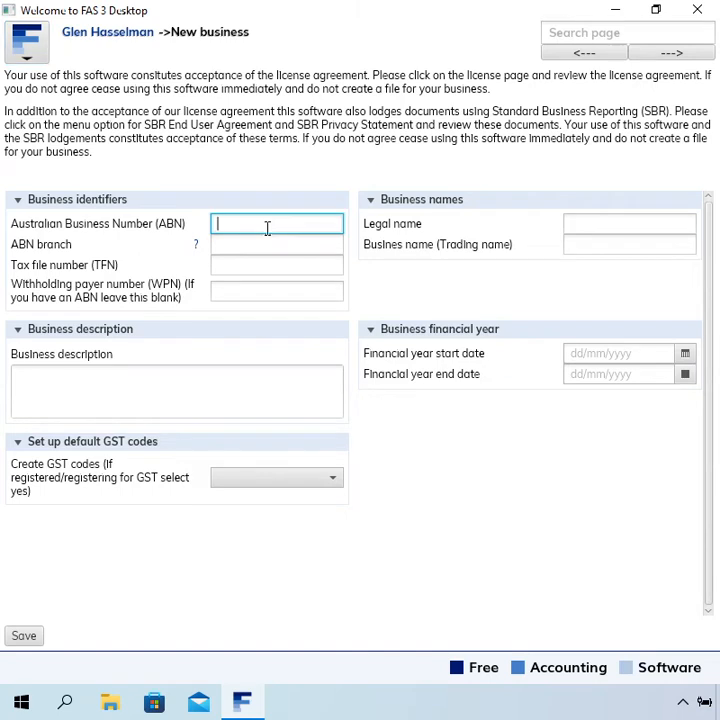
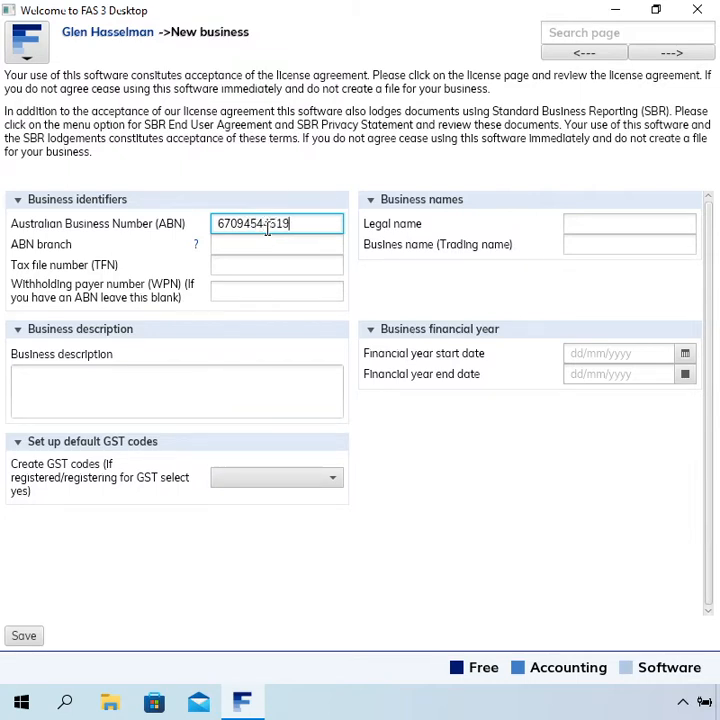
left_click(276, 244)
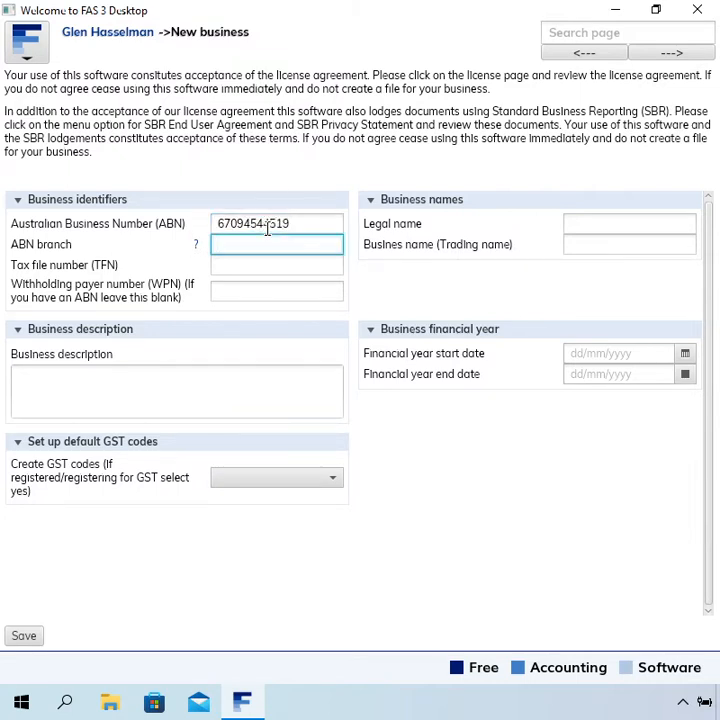
type("1")
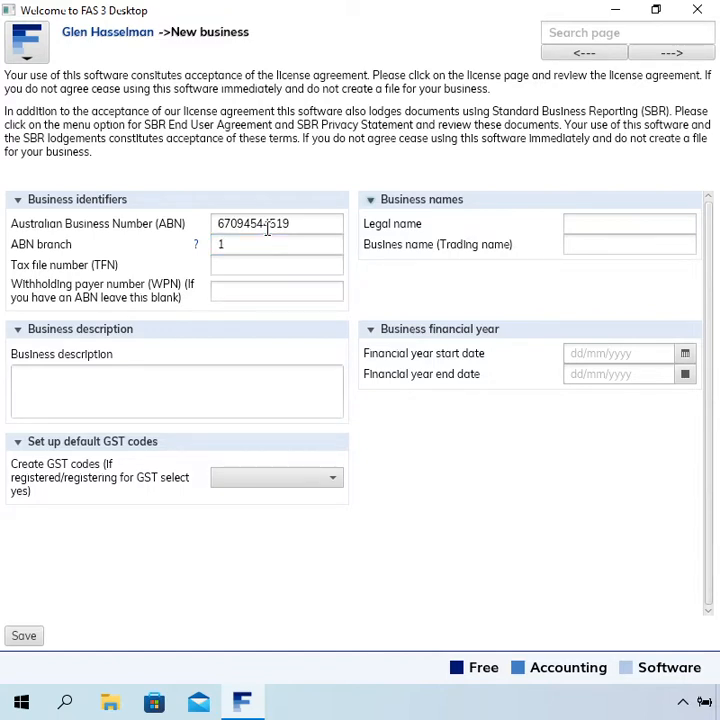
type("Demo Pty Lt")
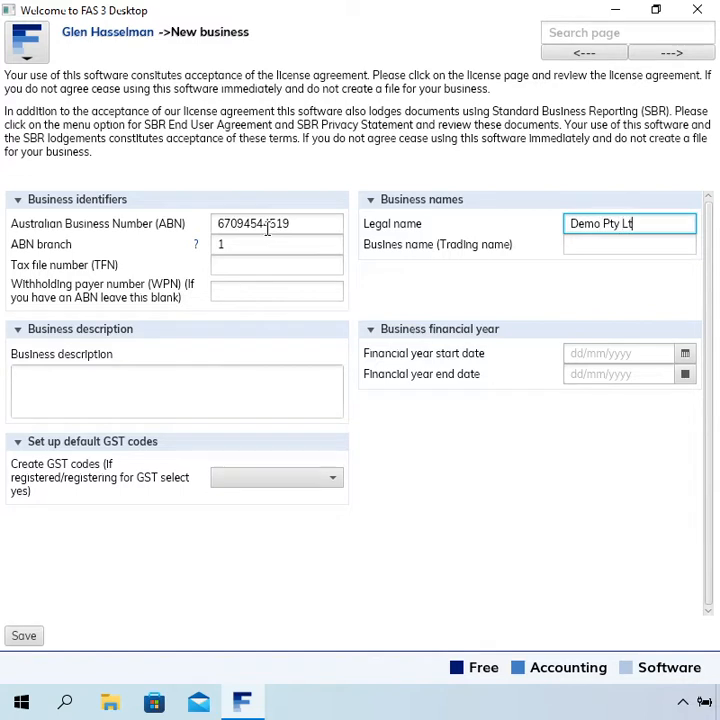
Enter trading name Demo Trading Name, financial year 01 Jul 2021–30 Jun 2022 and GST codes Yes.
left_click(628, 244)
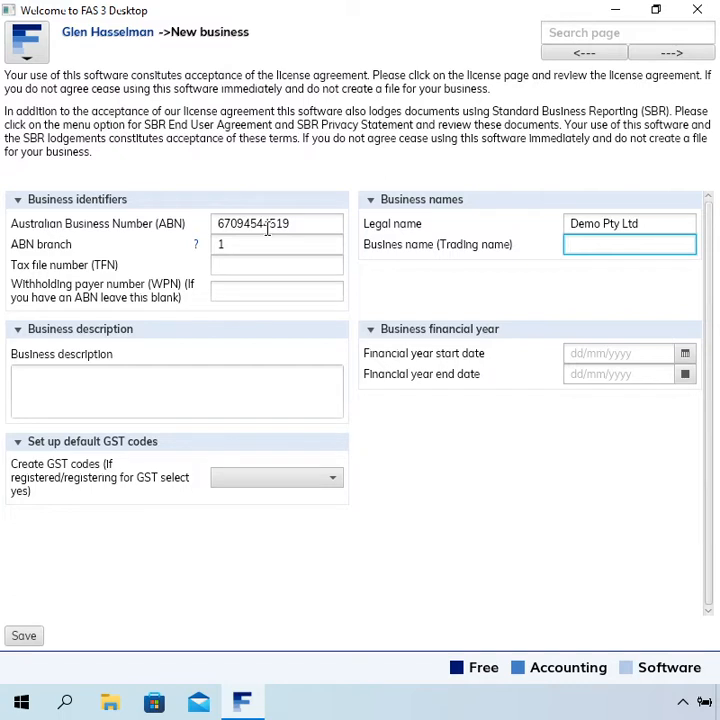
type("Demo")
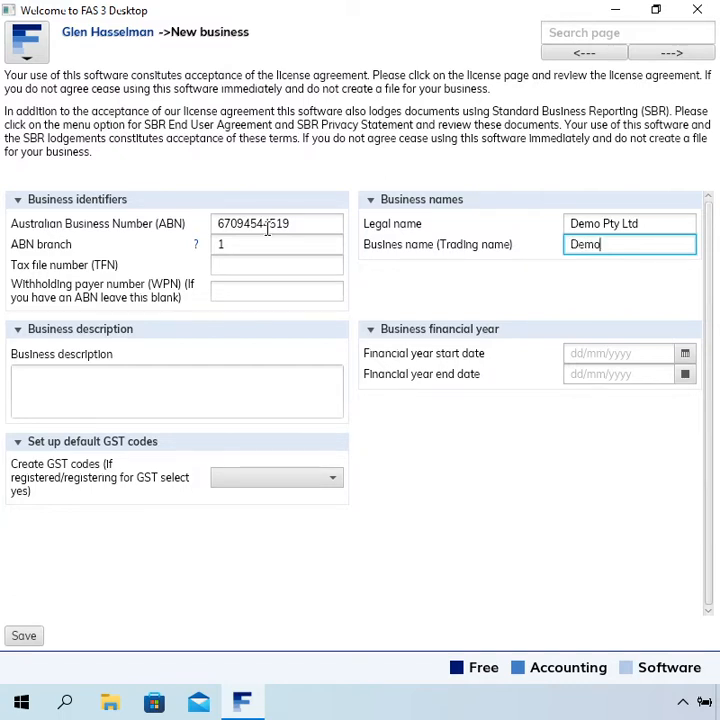
type("Trading")
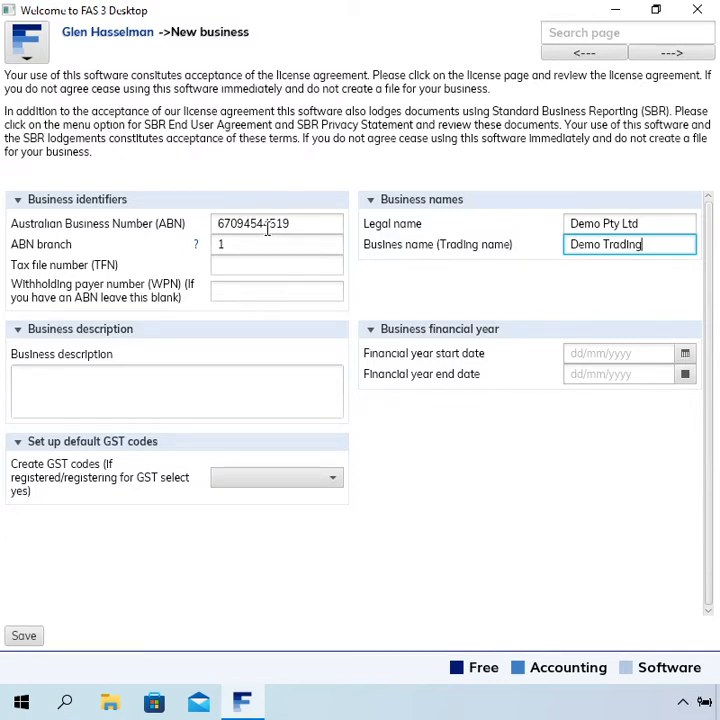
type("Name")
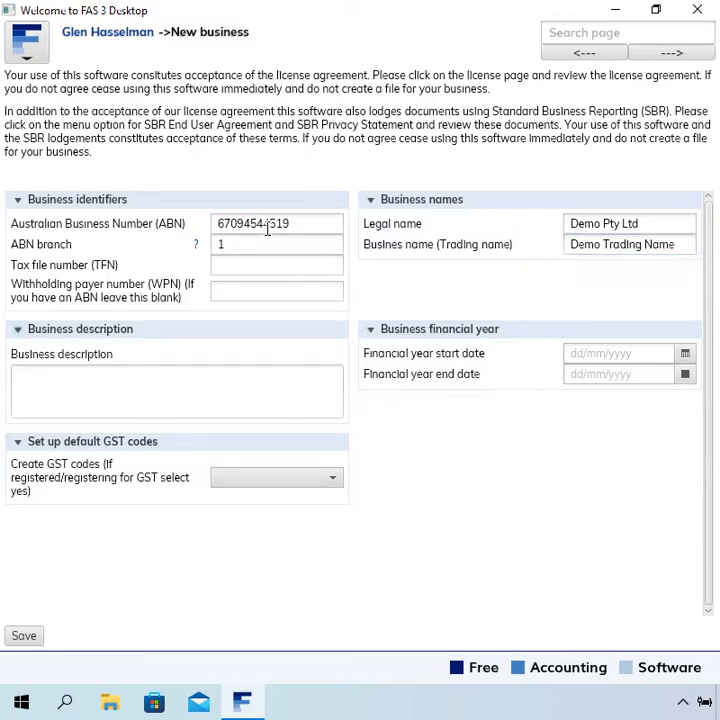
left_click(618, 352)
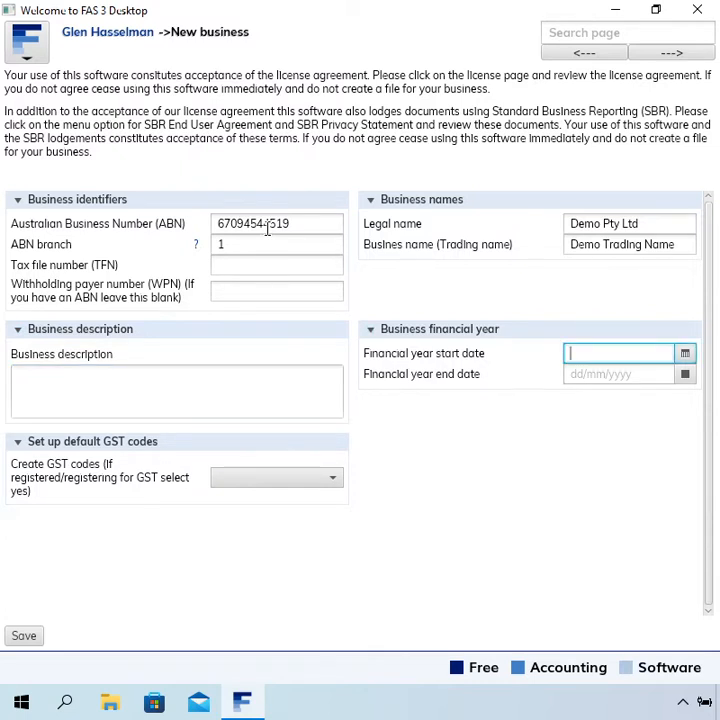
type("1/7/")
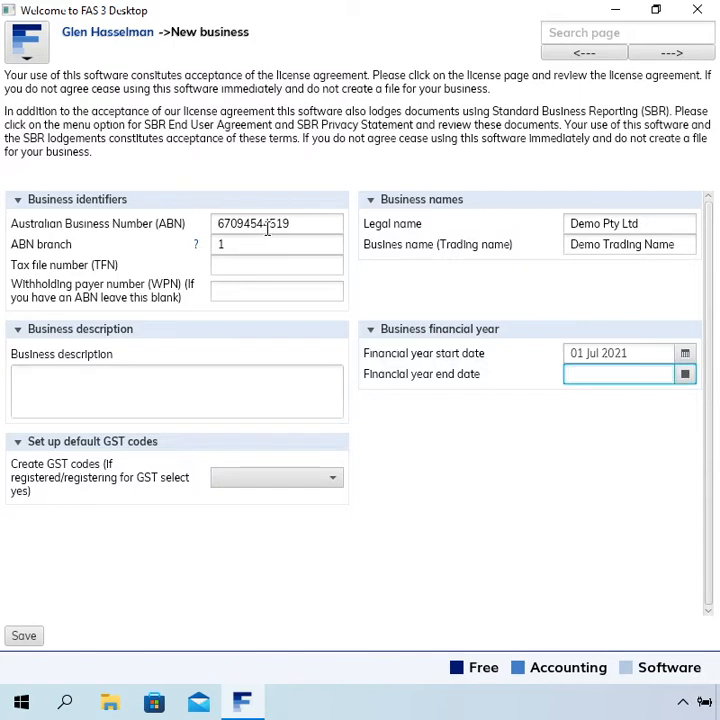
type("30/06/")
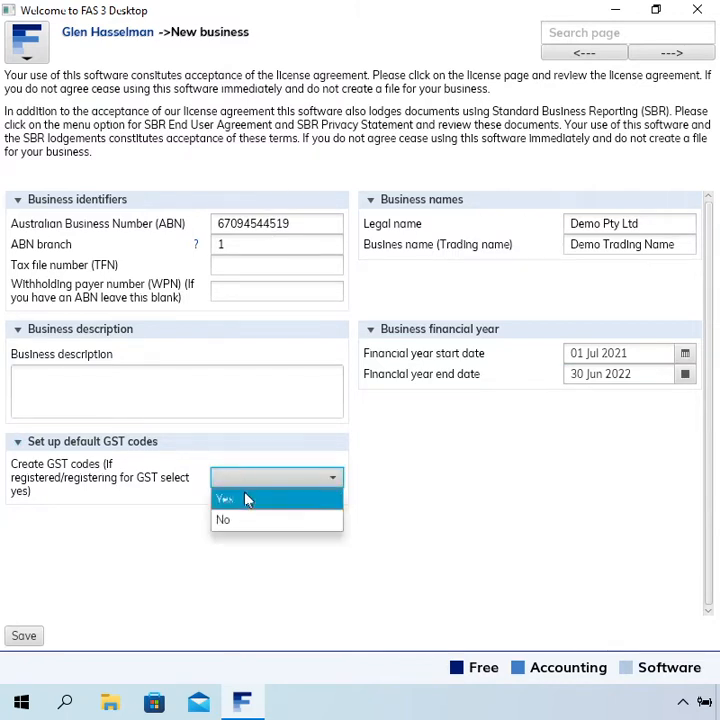
left_click(224, 500)
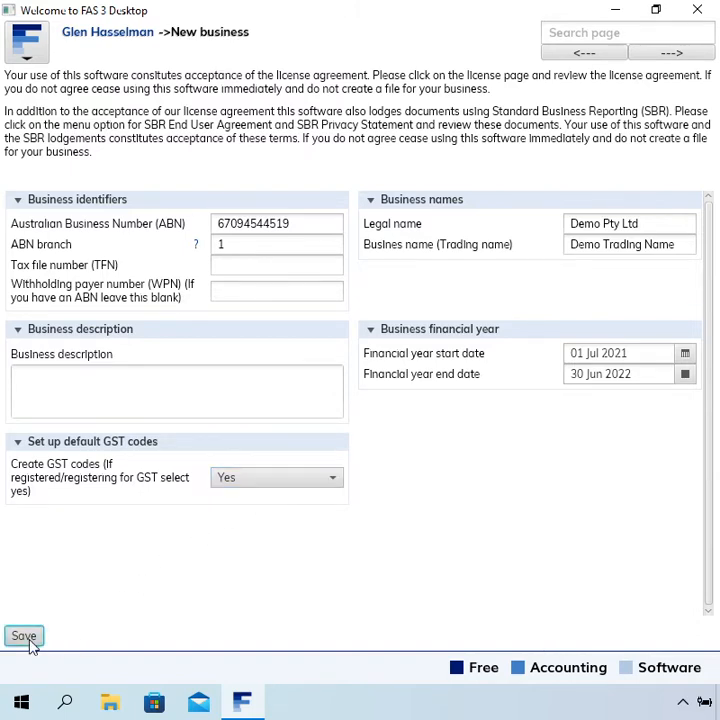
Save the new business file, opening the Demo Trading Name business menu.
left_click(24, 636)
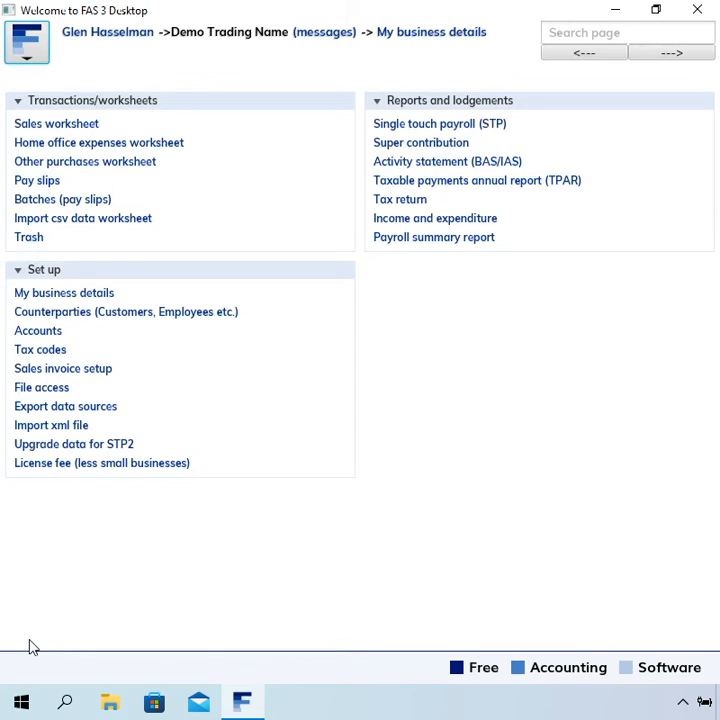
mouse_move(200, 596)
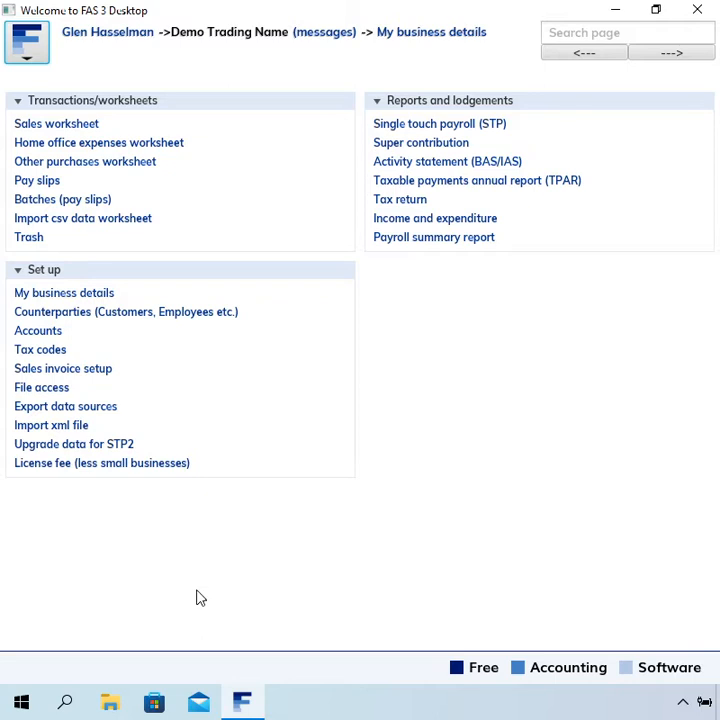
mouse_move(240, 114)
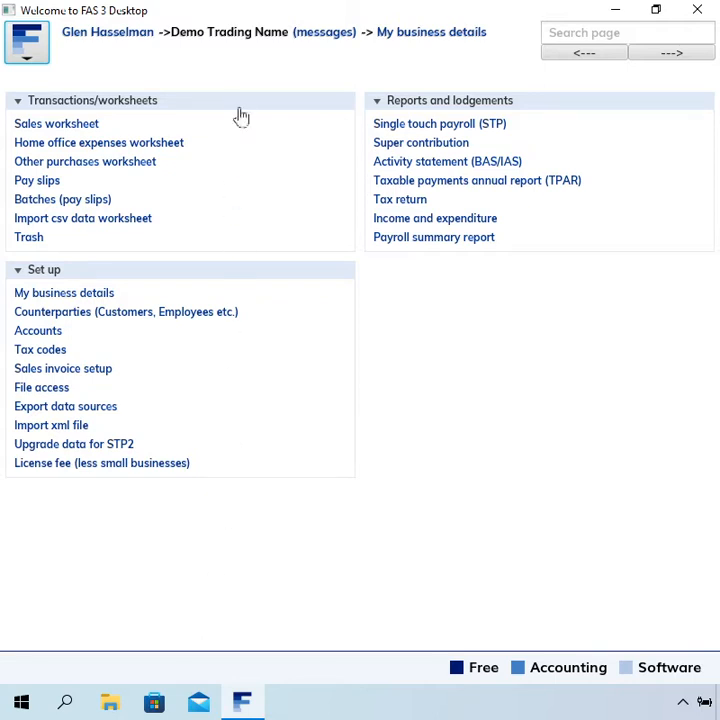
mouse_move(248, 74)
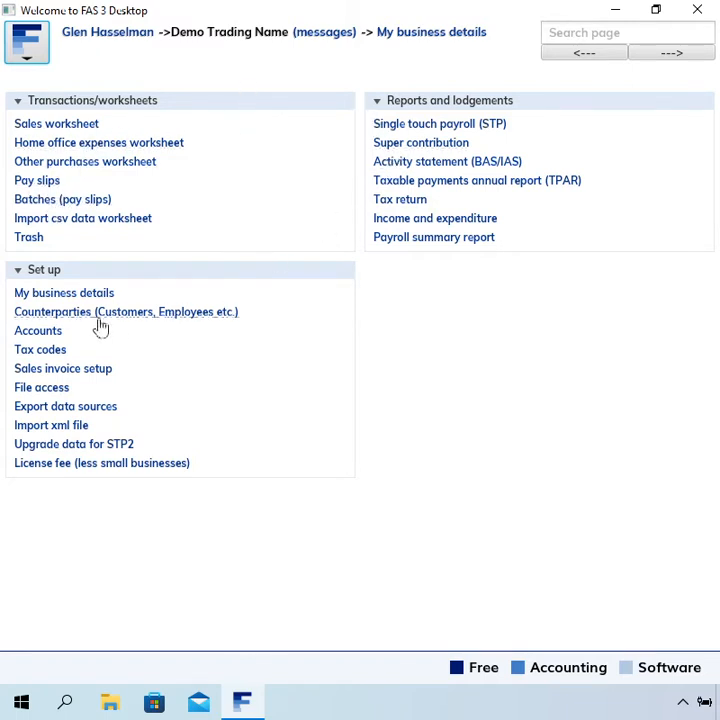
mouse_move(236, 364)
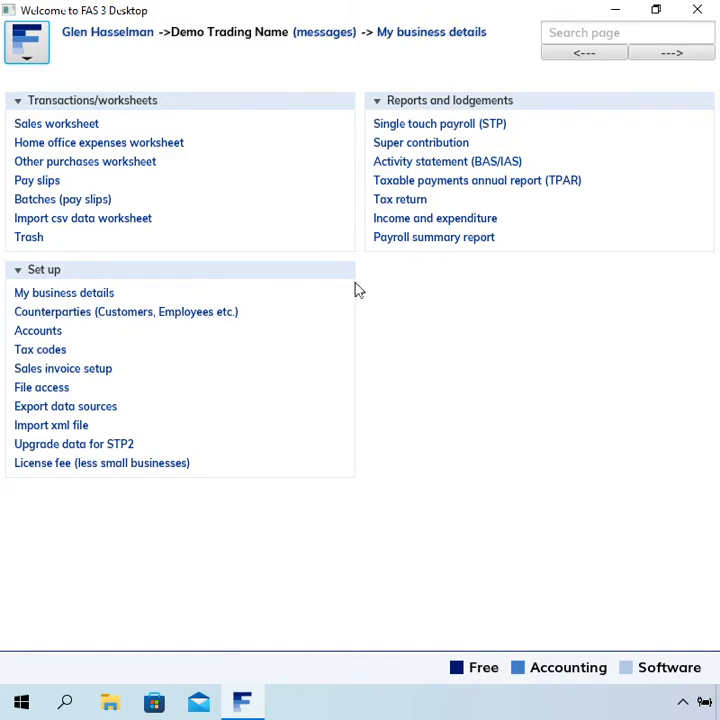
mouse_move(434, 236)
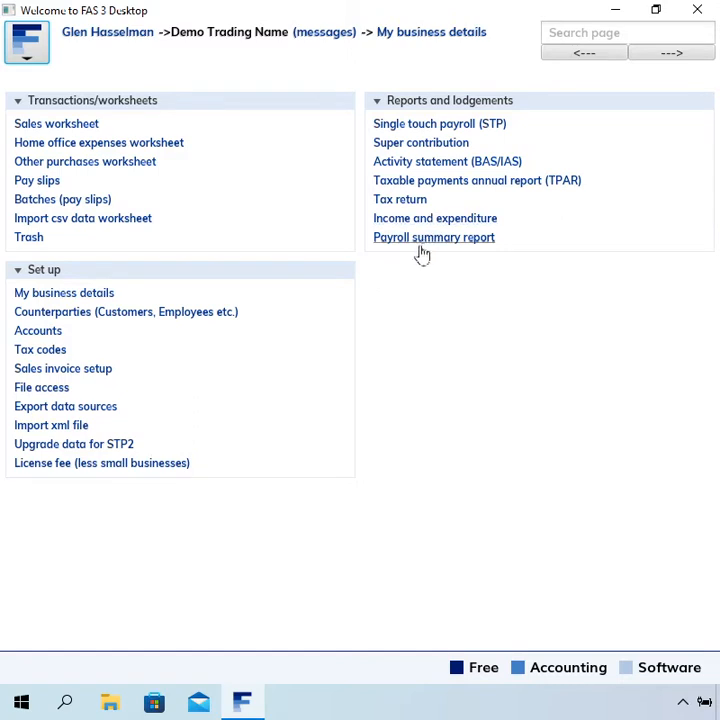
mouse_move(440, 124)
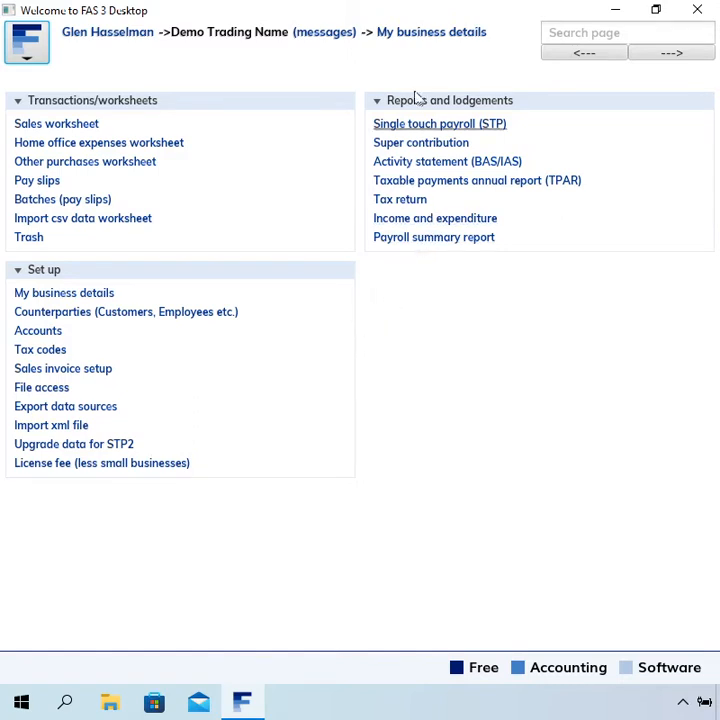
mouse_move(448, 390)
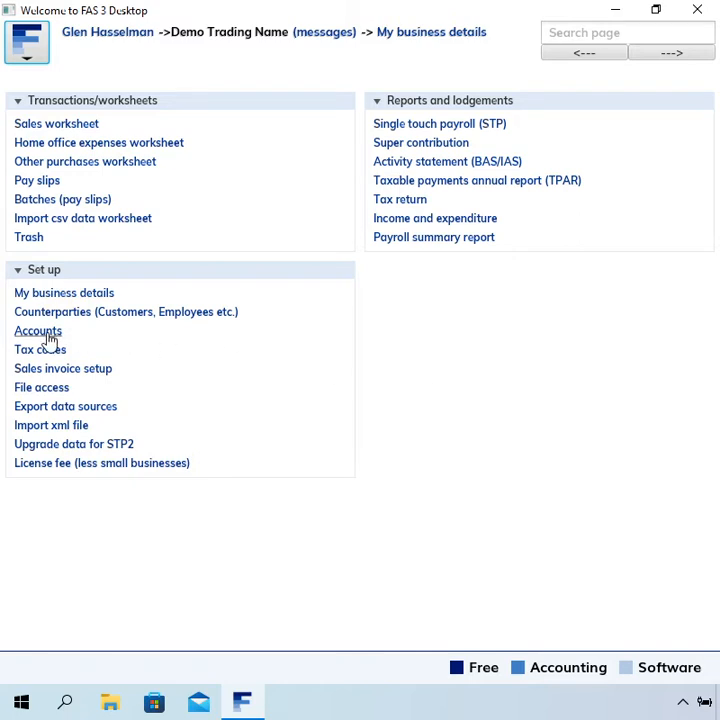
View the account list, then return to the Demo Trading Name business menu via the breadcrumb.
left_click(38, 330)
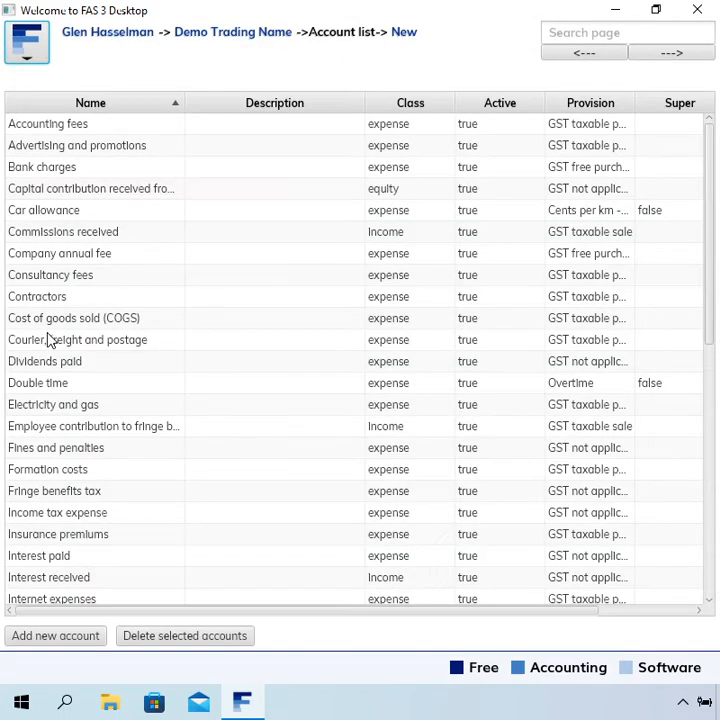
mouse_move(76, 450)
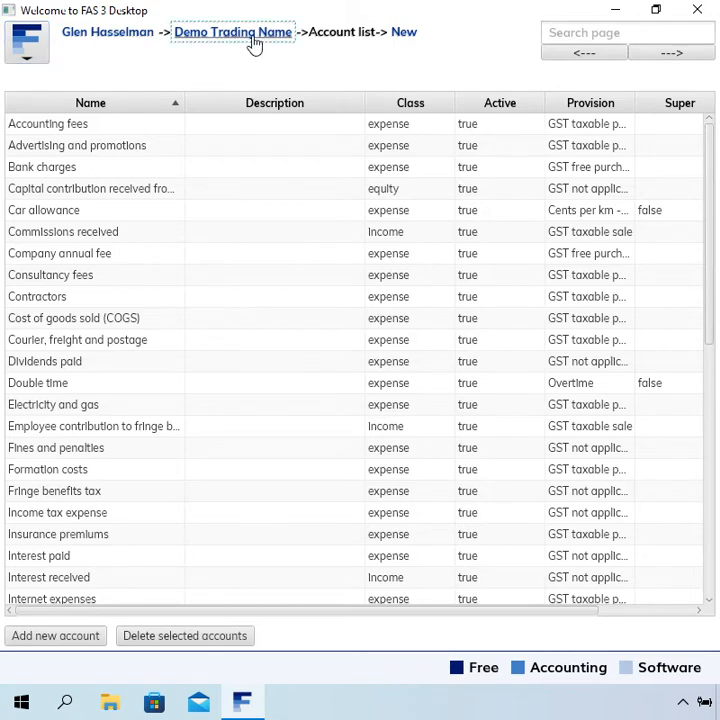
left_click(232, 32)
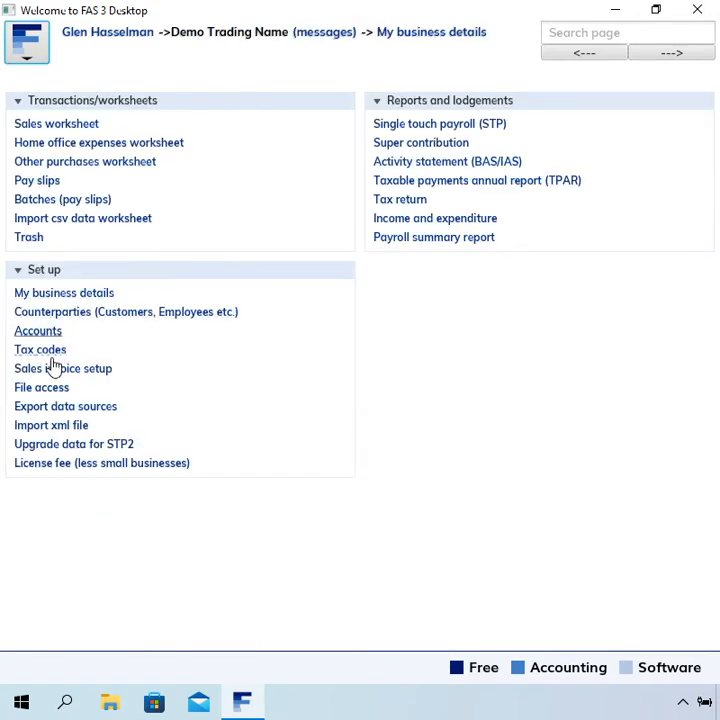
left_click(40, 348)
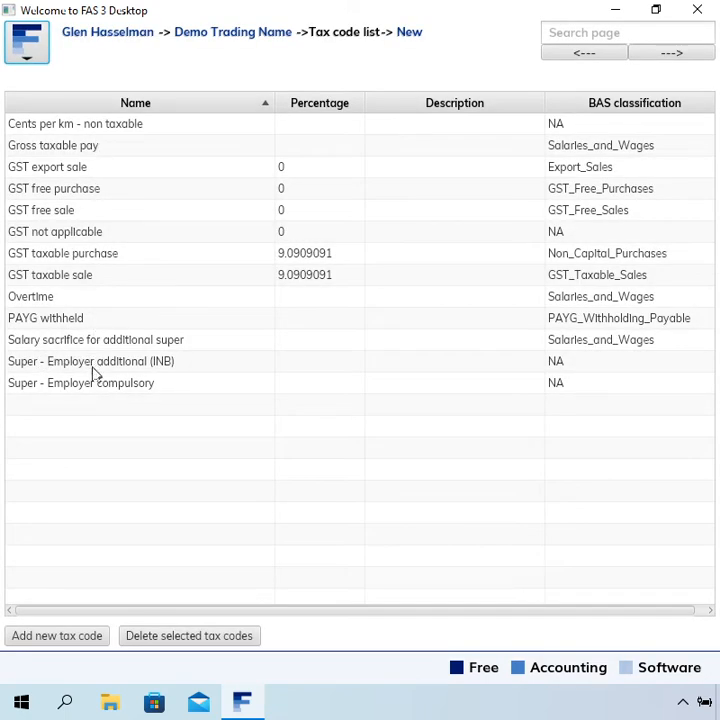
mouse_move(96, 380)
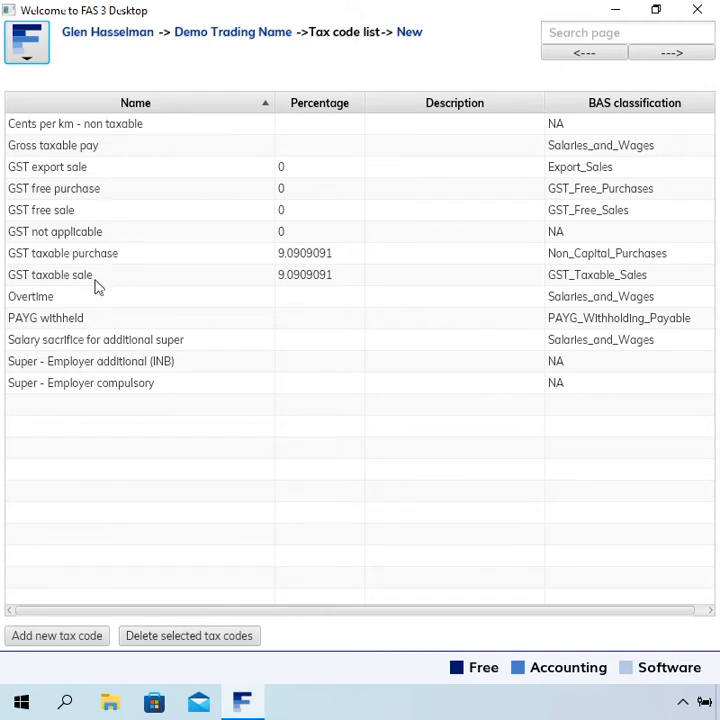
left_click(50, 274)
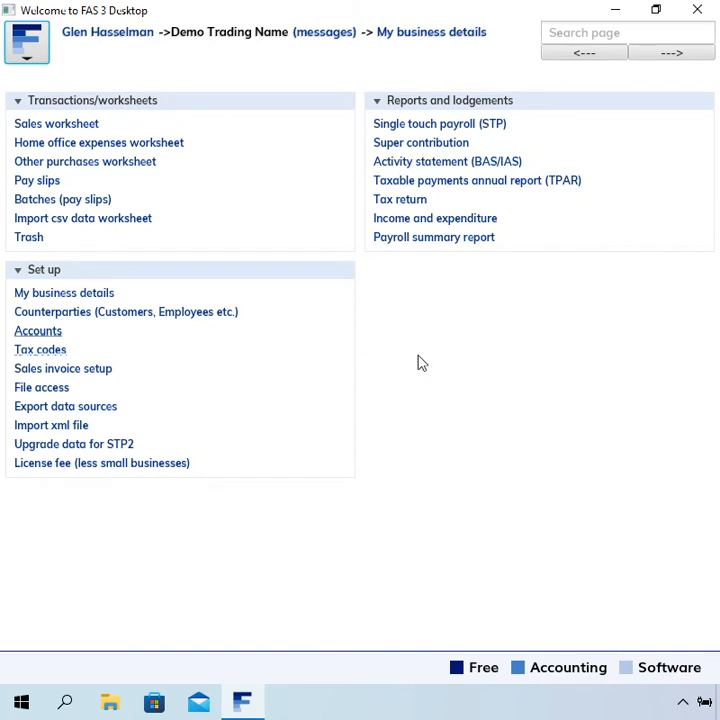
mouse_move(244, 30)
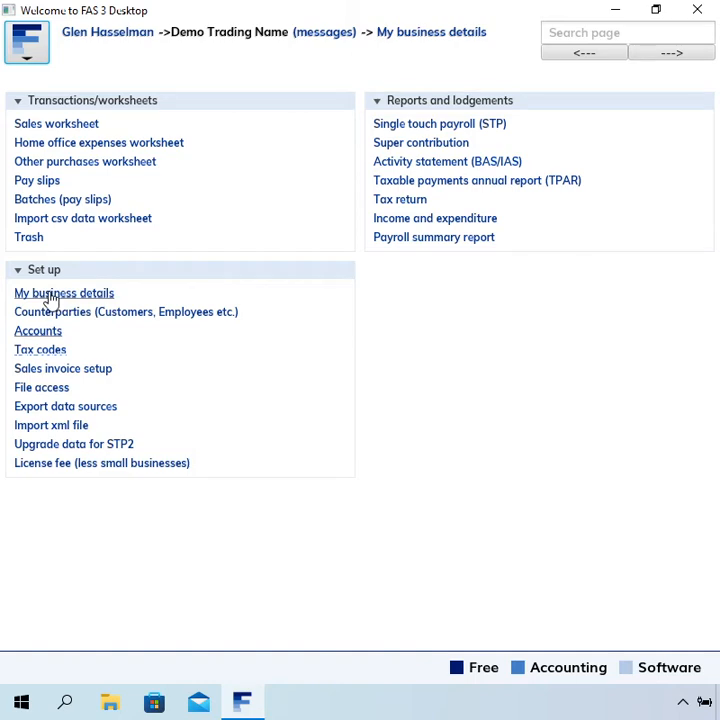
left_click(64, 292)
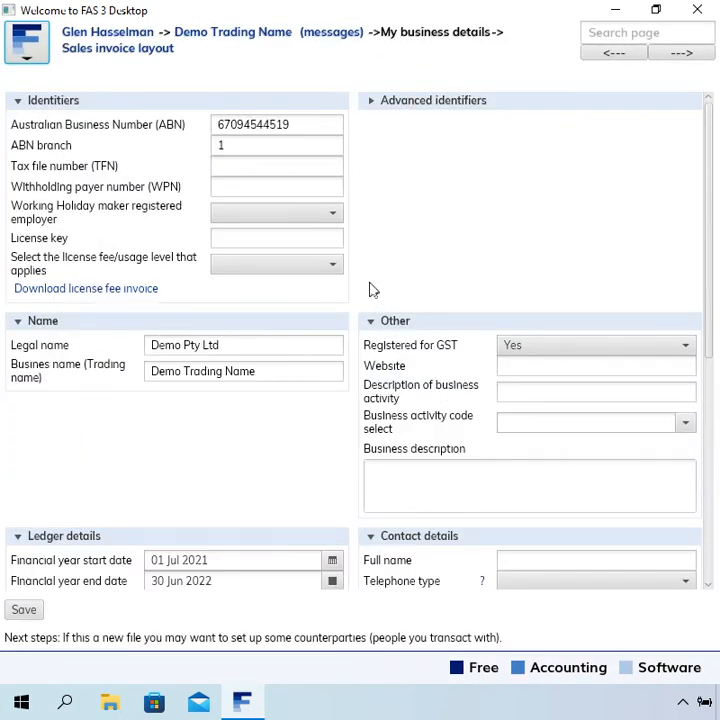
mouse_move(368, 308)
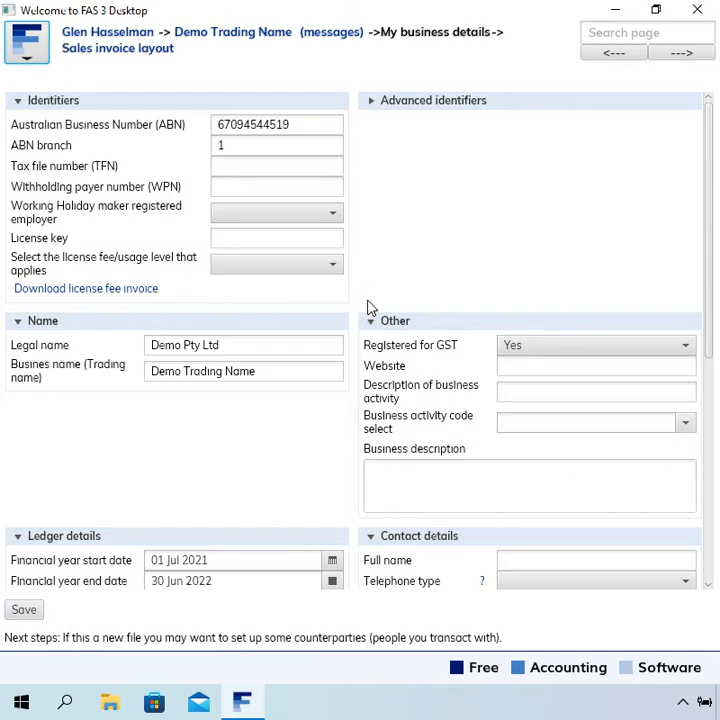
scroll("down", 3)
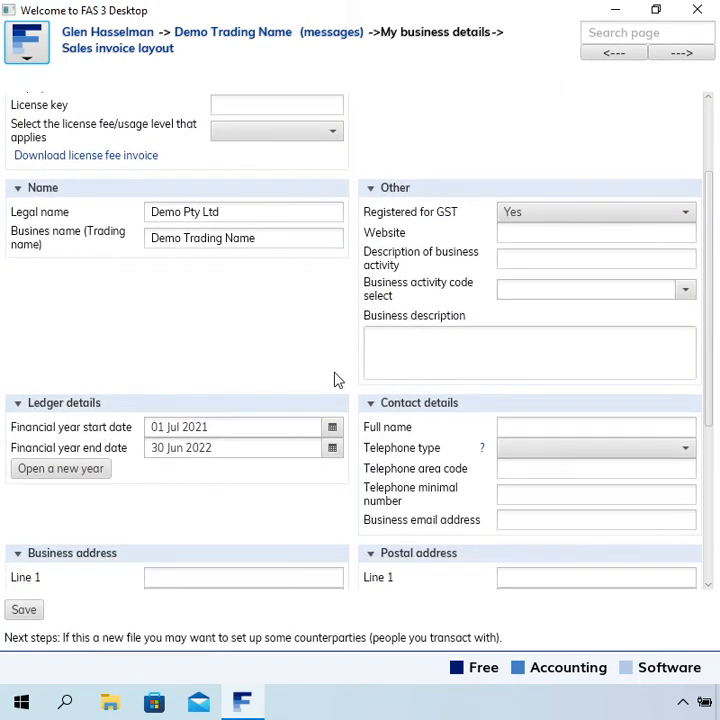
scroll("down", 3)
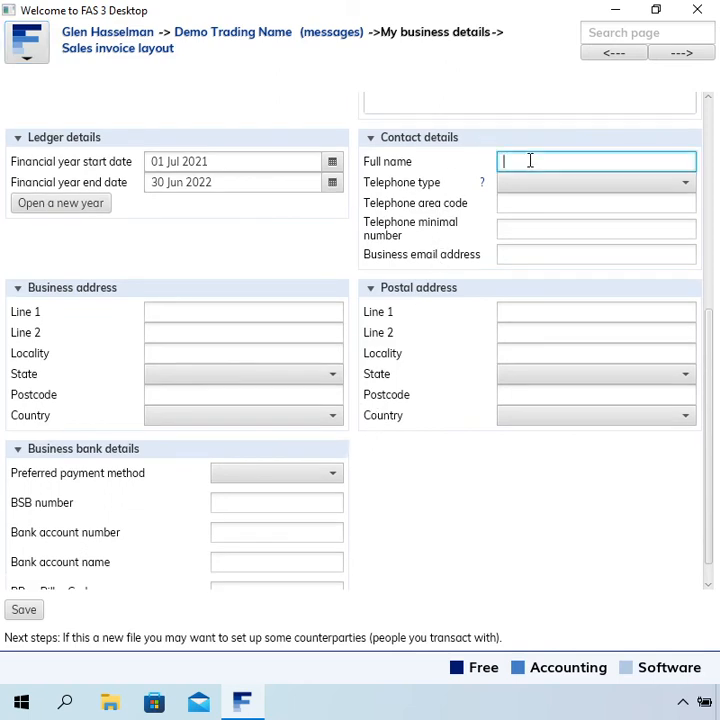
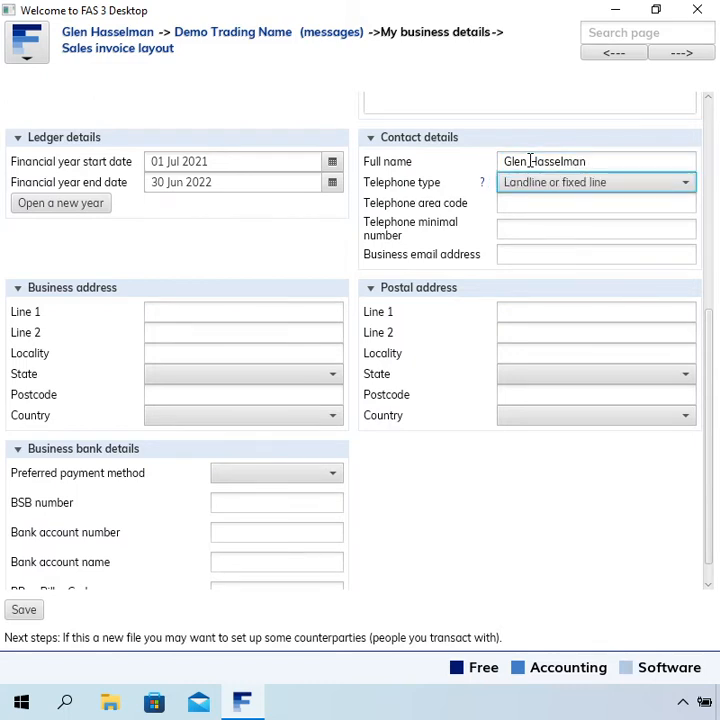
type("13")
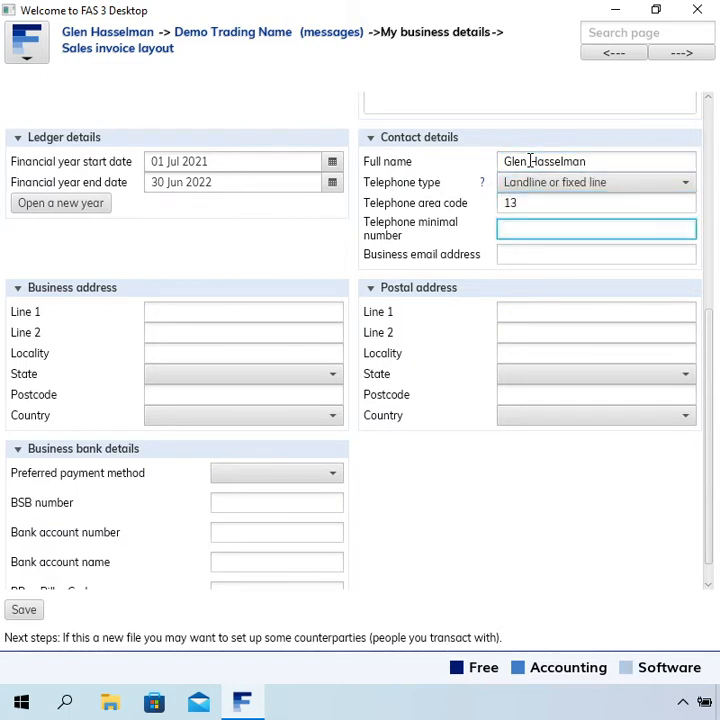
type("0011373")
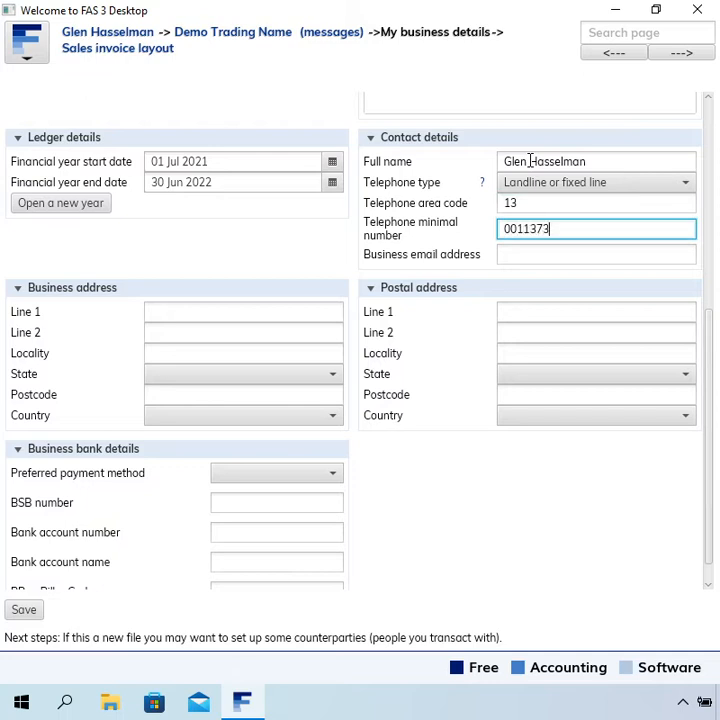
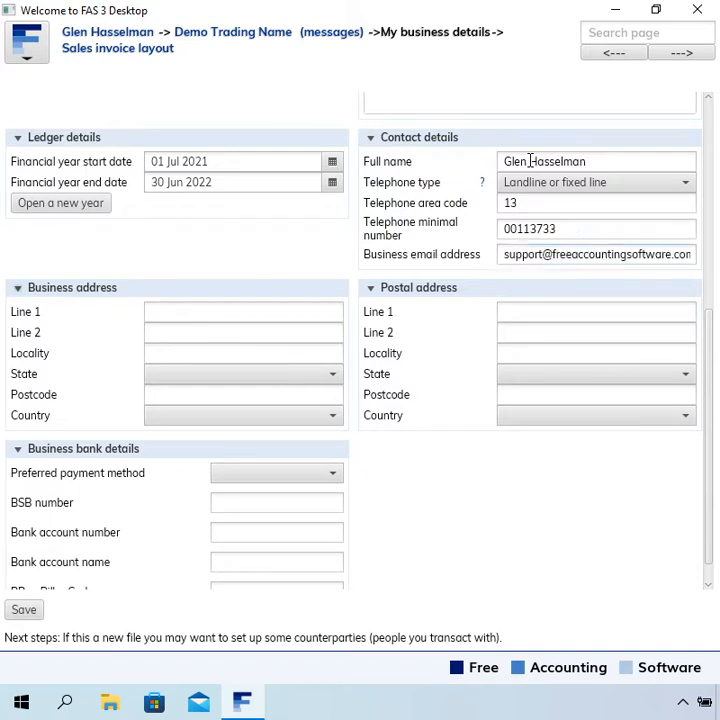
Fill the business address as Line 1, Sydney, NSW 2000.
left_click(244, 312)
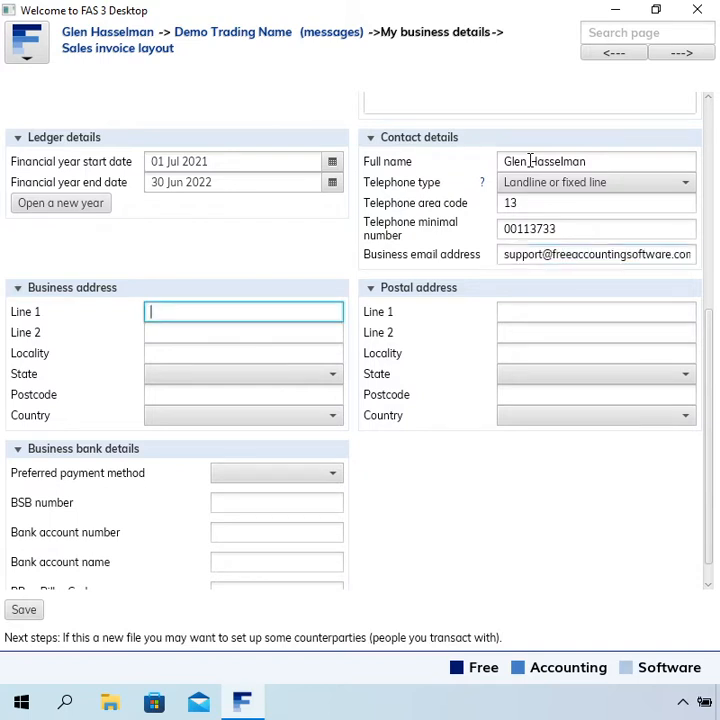
type("Line 1")
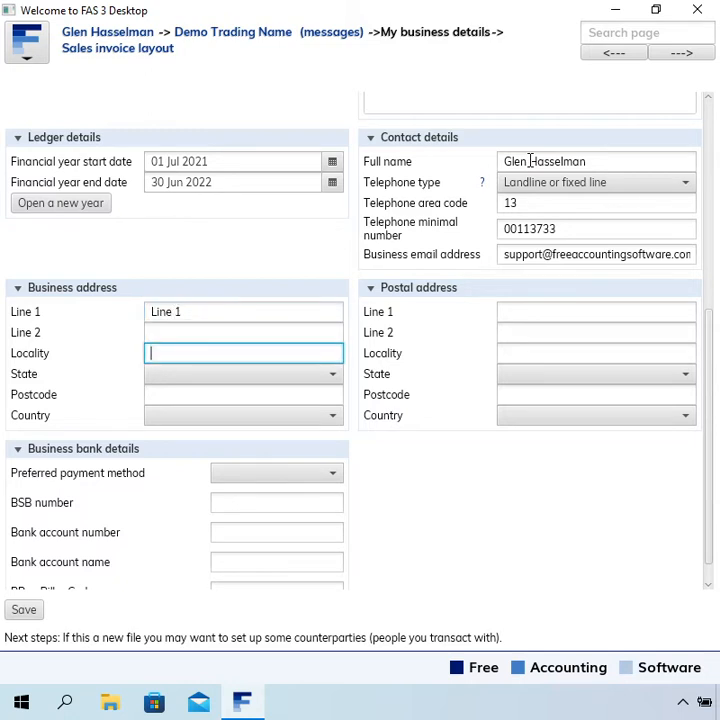
type("Sydney")
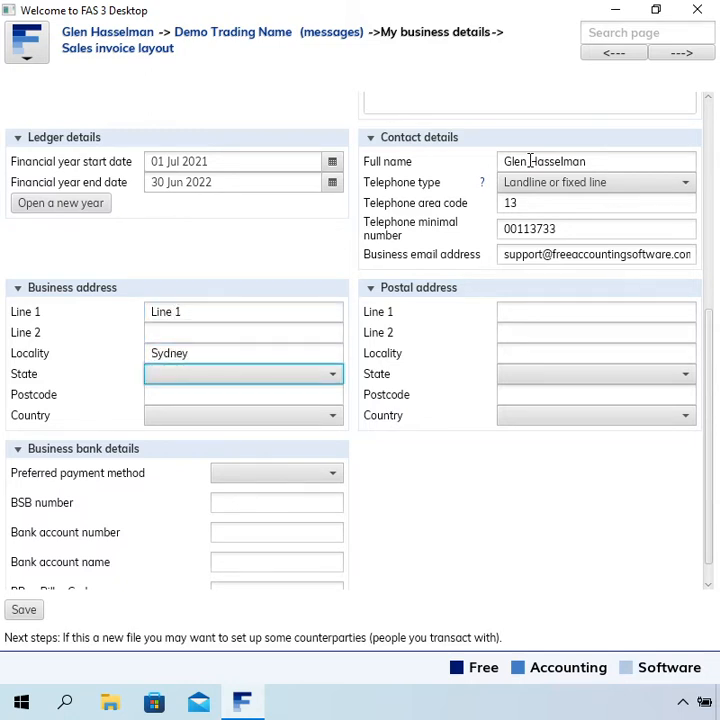
left_click(240, 374)
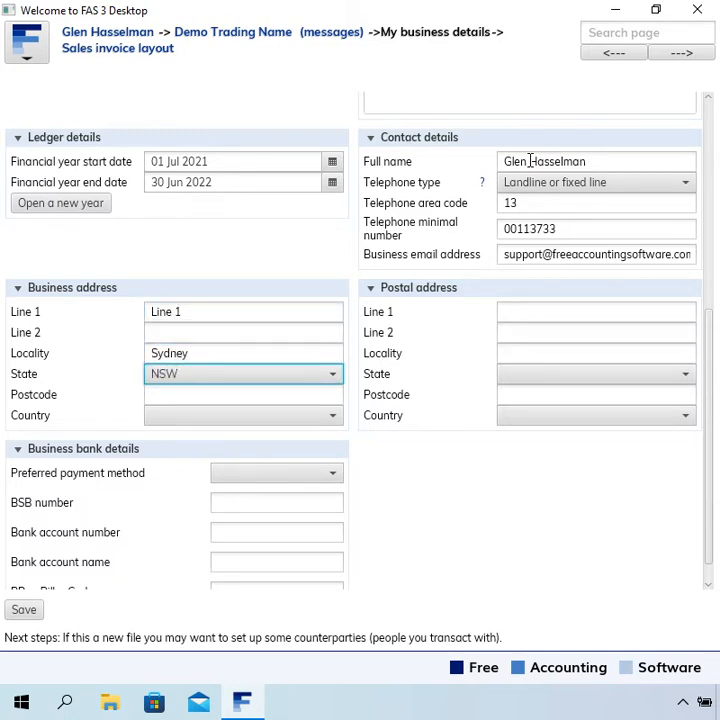
type("2000")
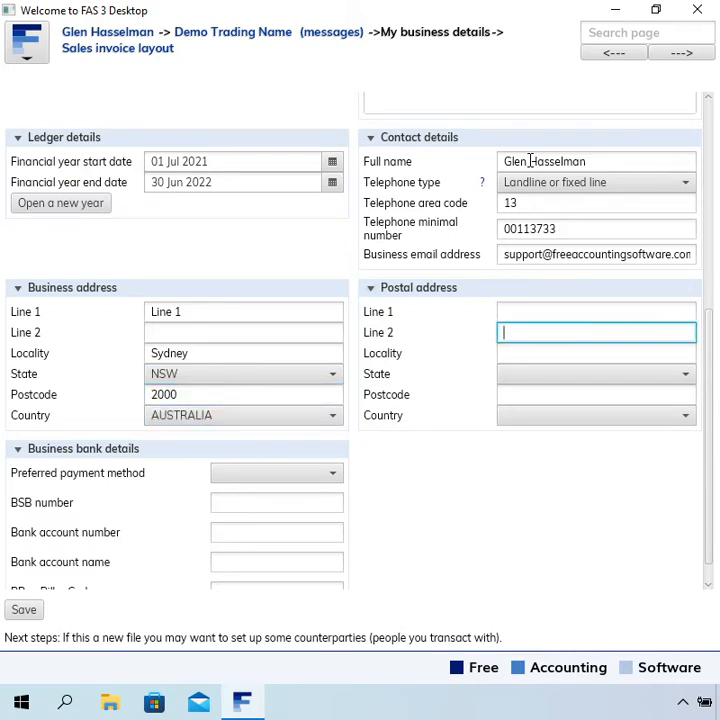
Fill the postal address as 1 Street, Sydney, NSW 2000.
type("1 Street")
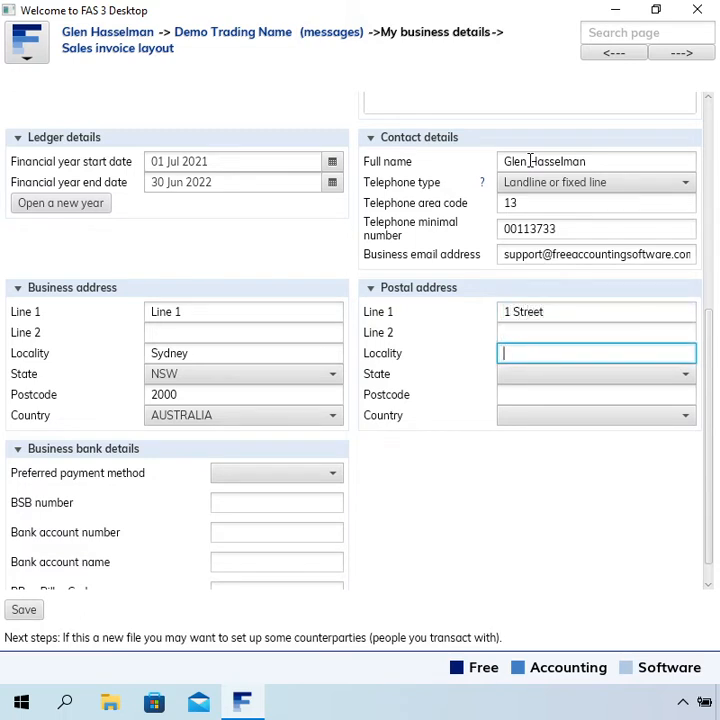
type("Sydney")
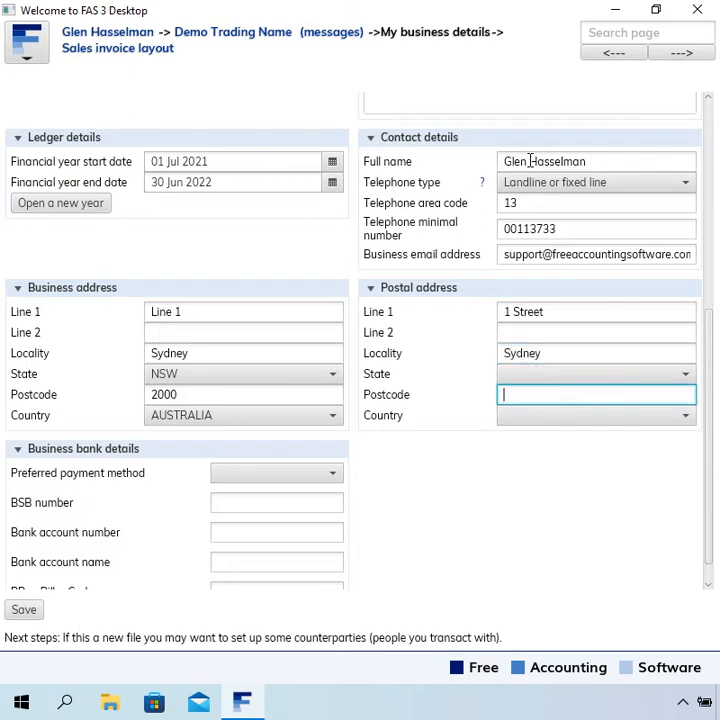
left_click(596, 374)
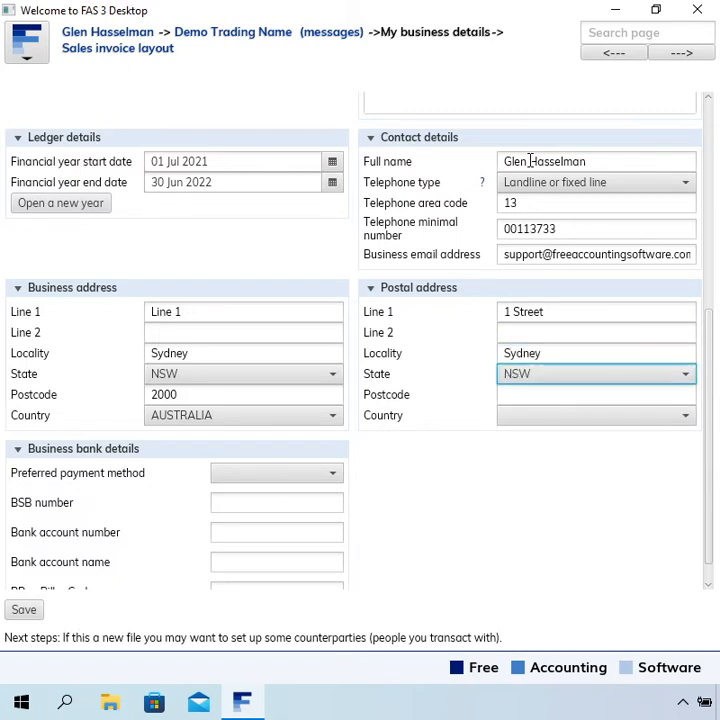
type("2000")
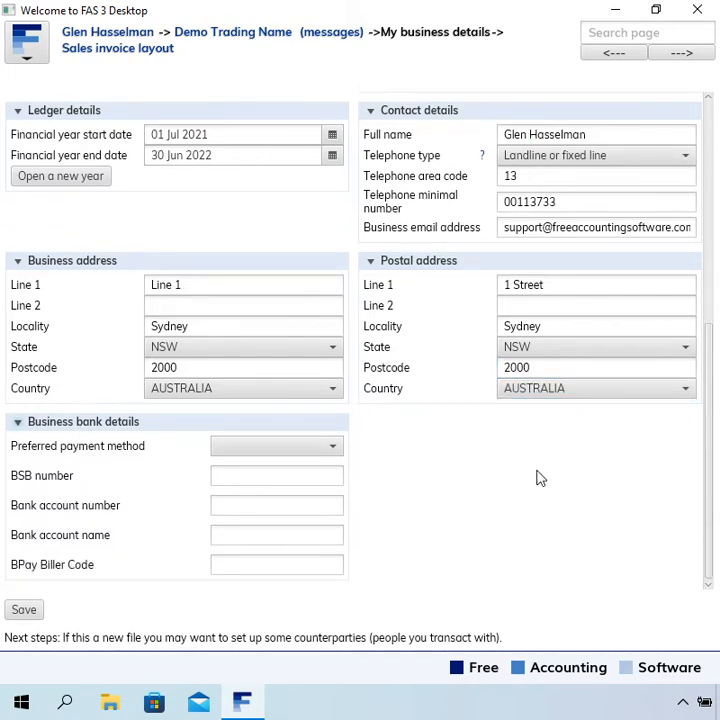
mouse_move(88, 540)
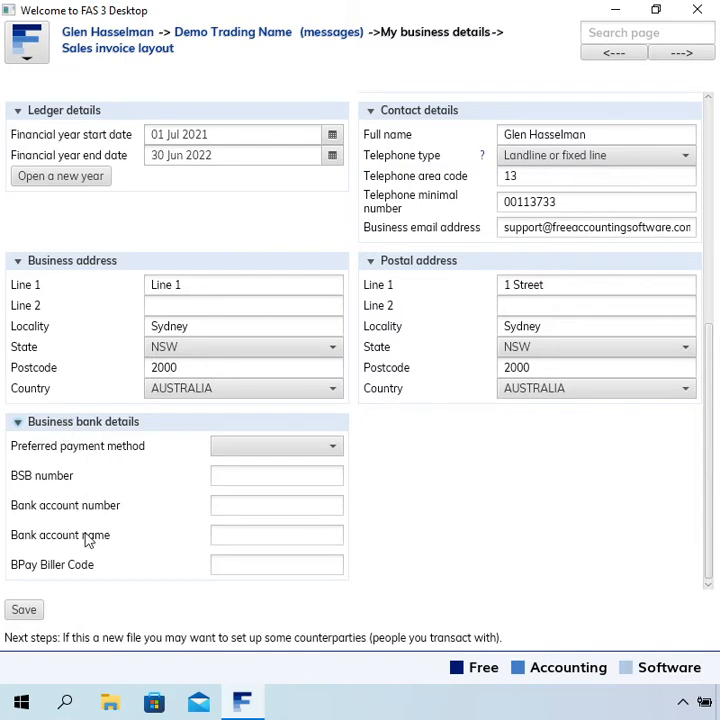
mouse_move(578, 586)
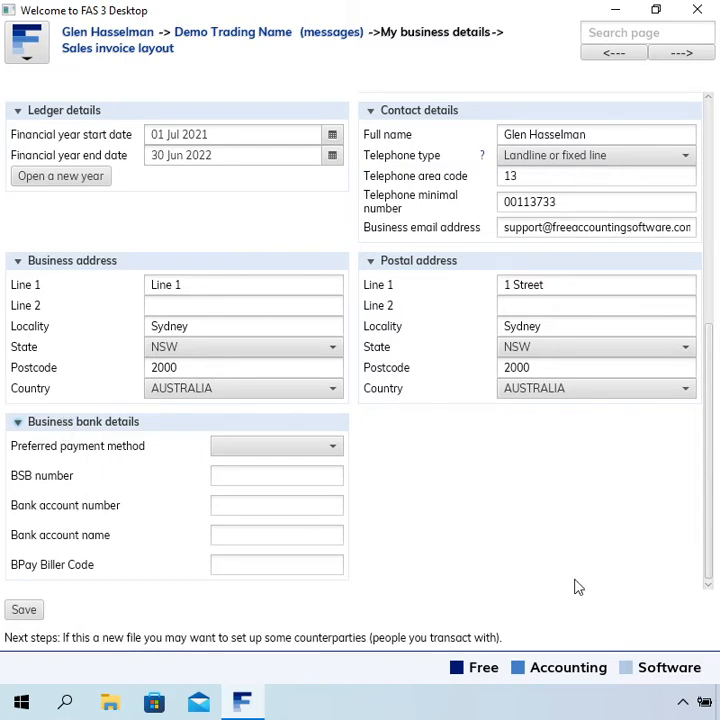
mouse_move(442, 584)
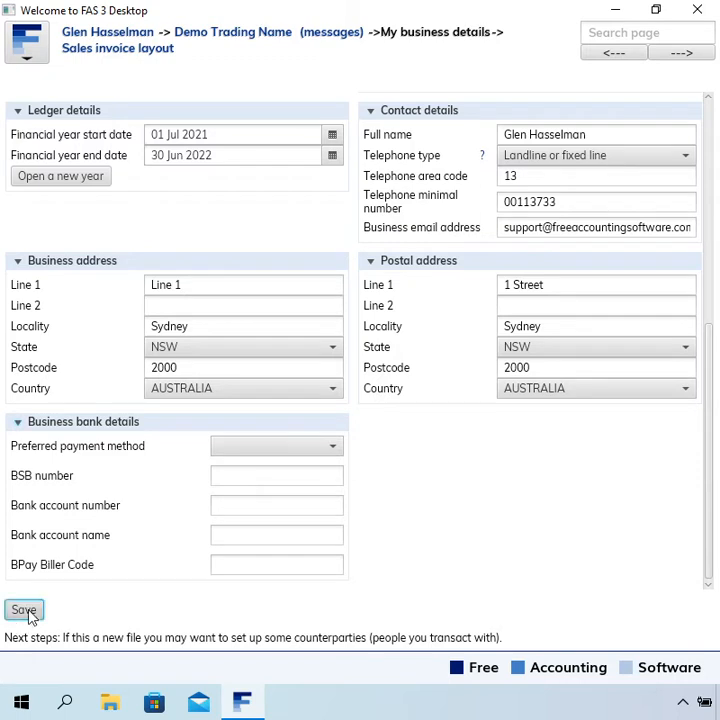
Save the business details with contact and both Sydney addresses.
left_click(24, 610)
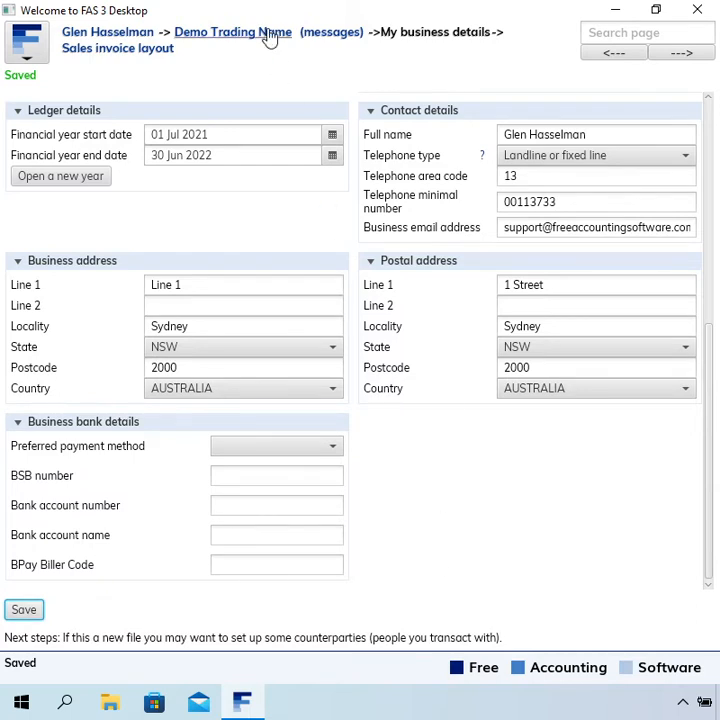
mouse_move(258, 40)
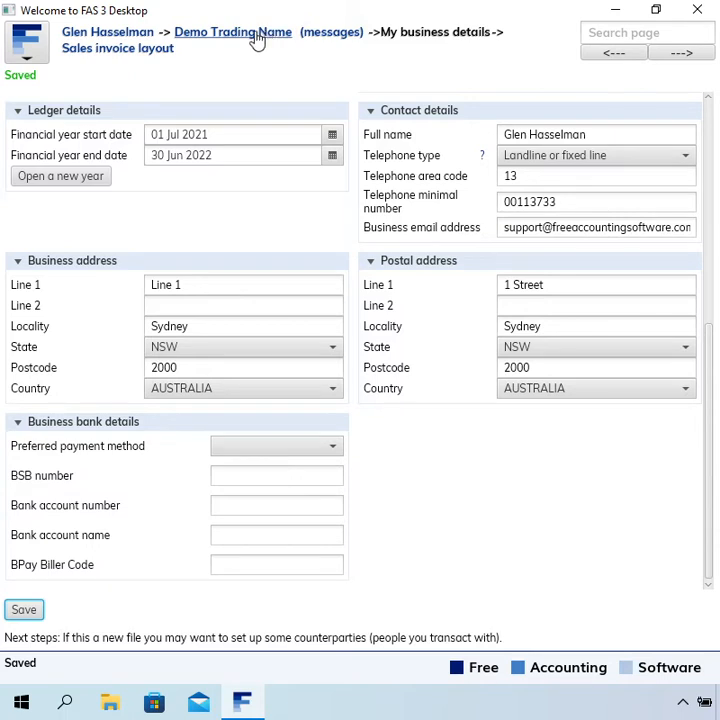
mouse_move(378, 74)
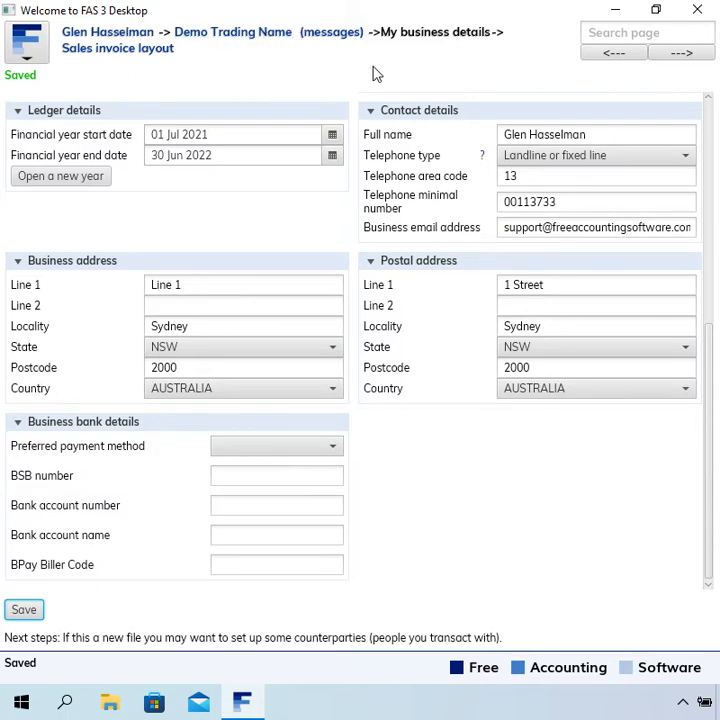
mouse_move(218, 76)
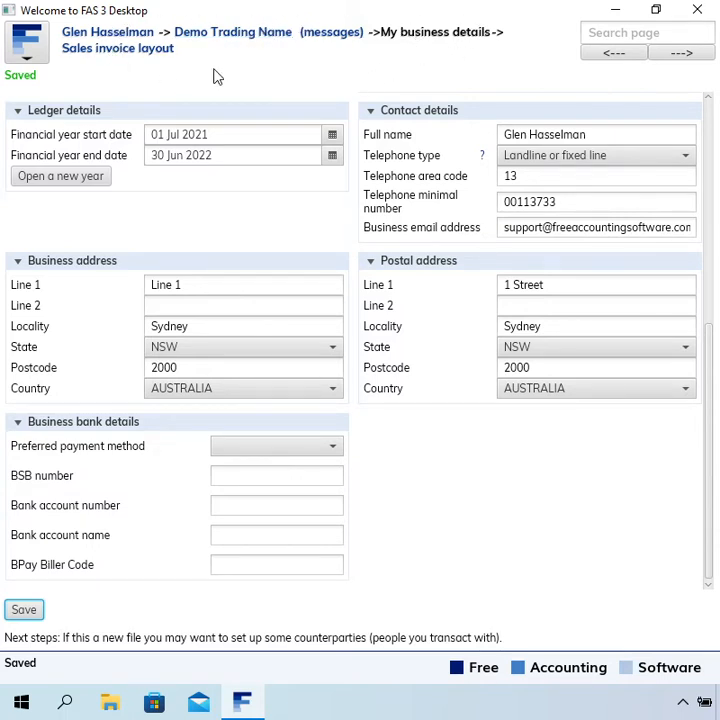
mouse_move(276, 66)
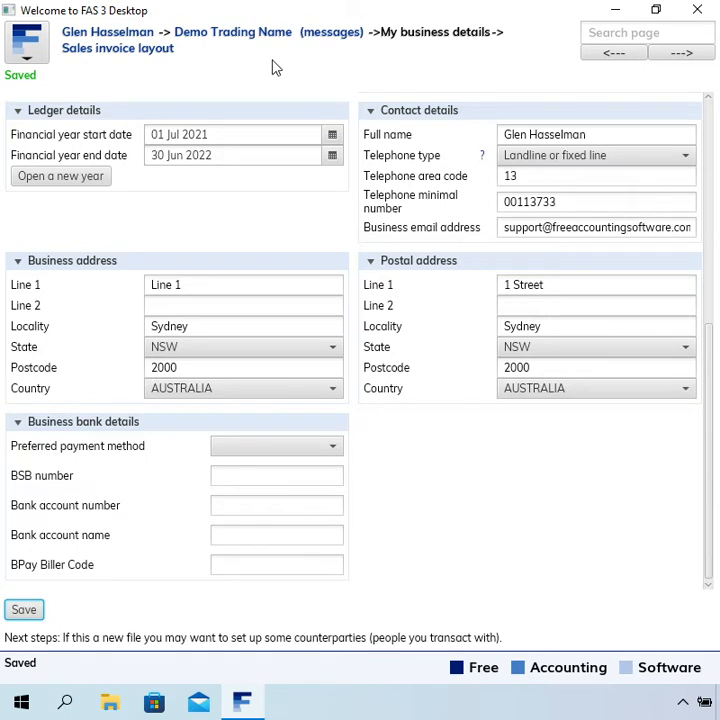
mouse_move(232, 32)
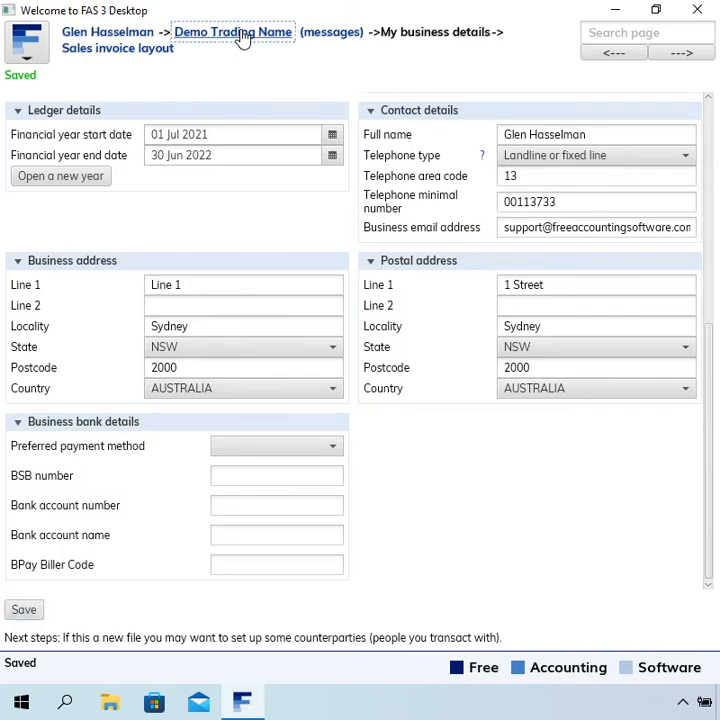
Return to the Demo Trading Name business menu via the breadcrumb link.
left_click(232, 32)
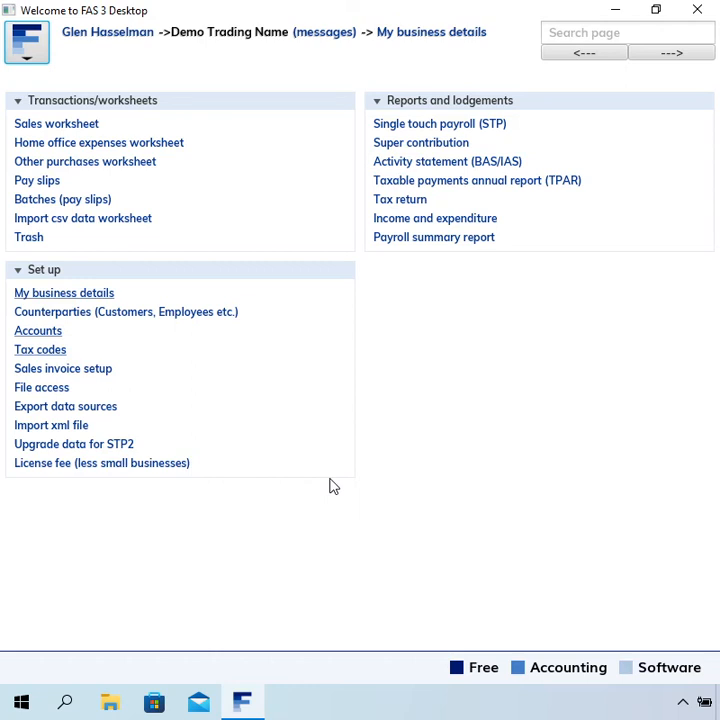
mouse_move(388, 436)
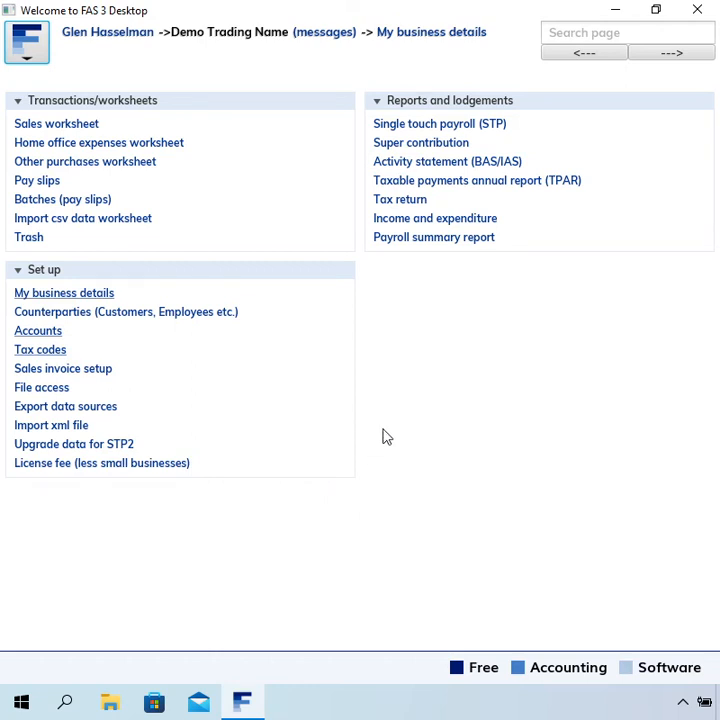
mouse_move(400, 396)
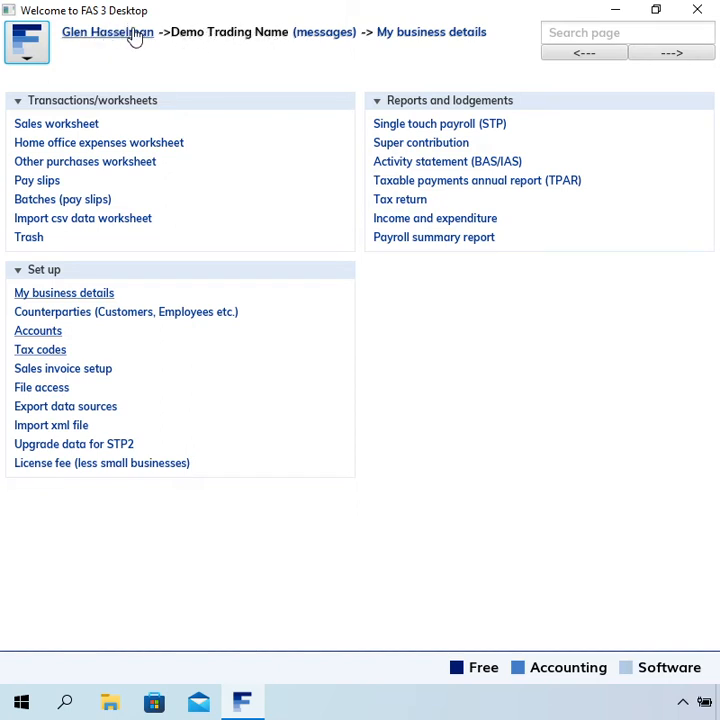
mouse_move(132, 38)
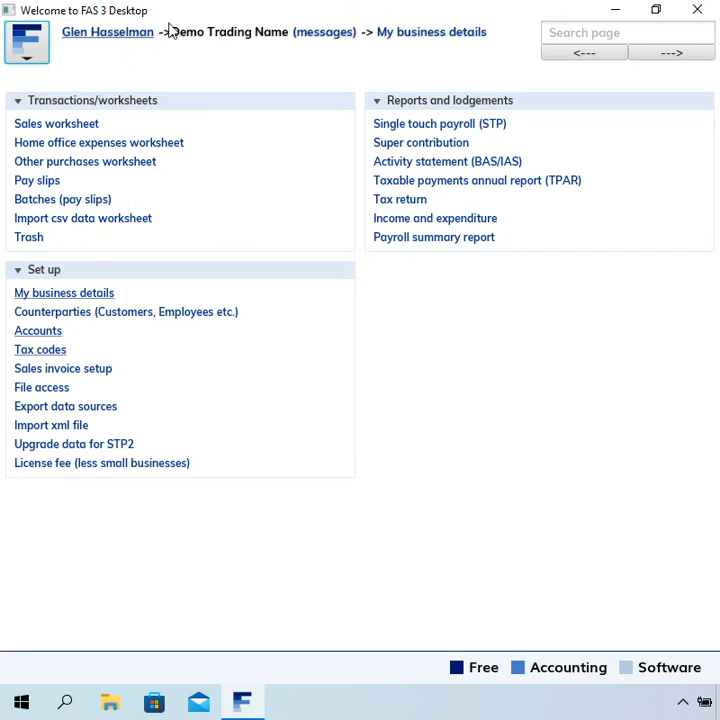
mouse_move(96, 42)
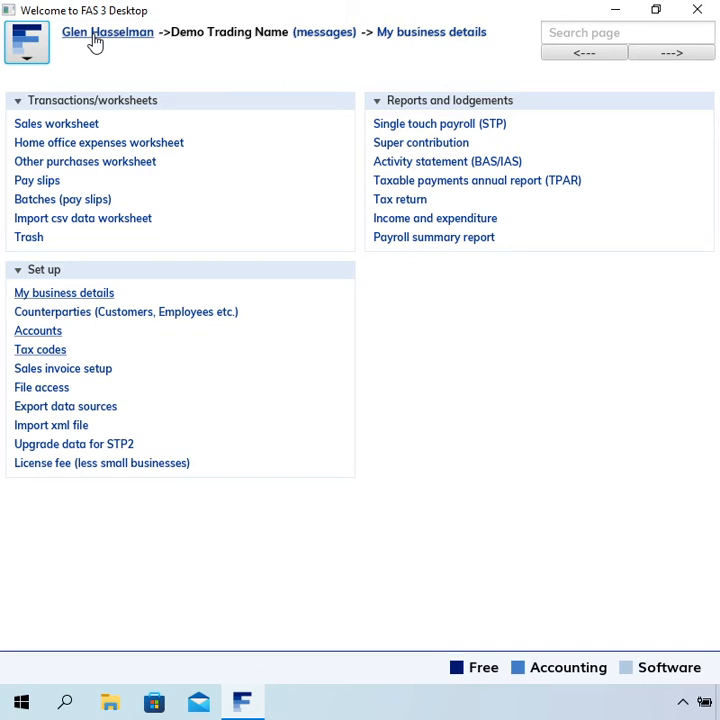
mouse_move(204, 32)
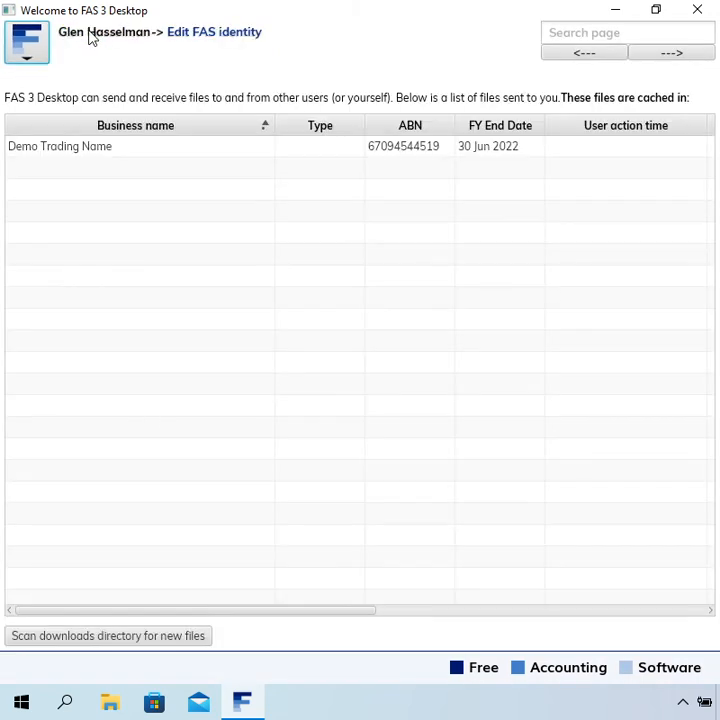
mouse_move(108, 156)
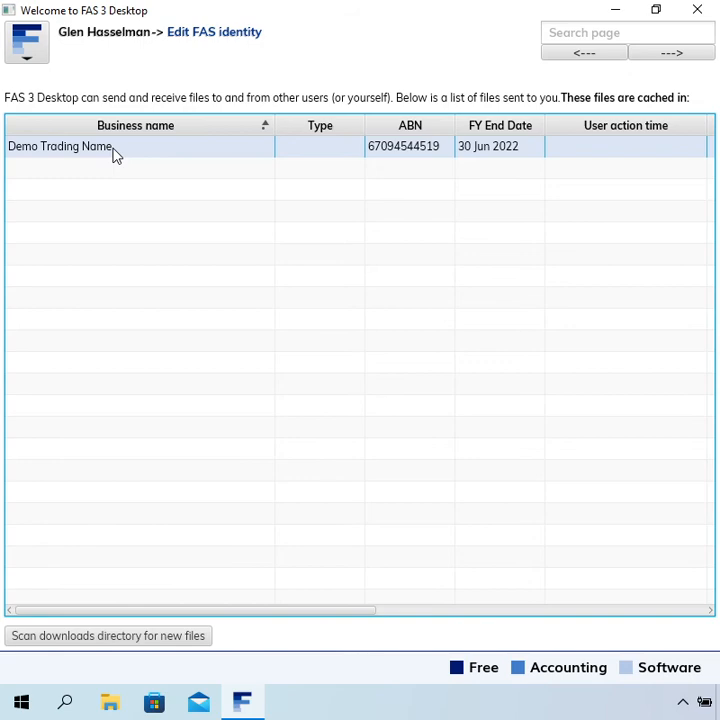
Load the Demo Trading Name file from the business list, landing on its messages page.
double_click(60, 146)
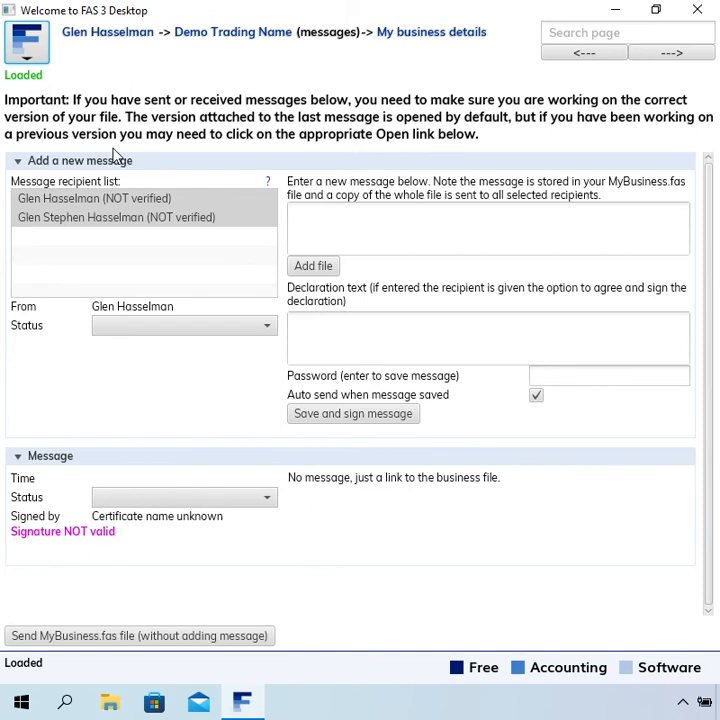
mouse_move(322, 476)
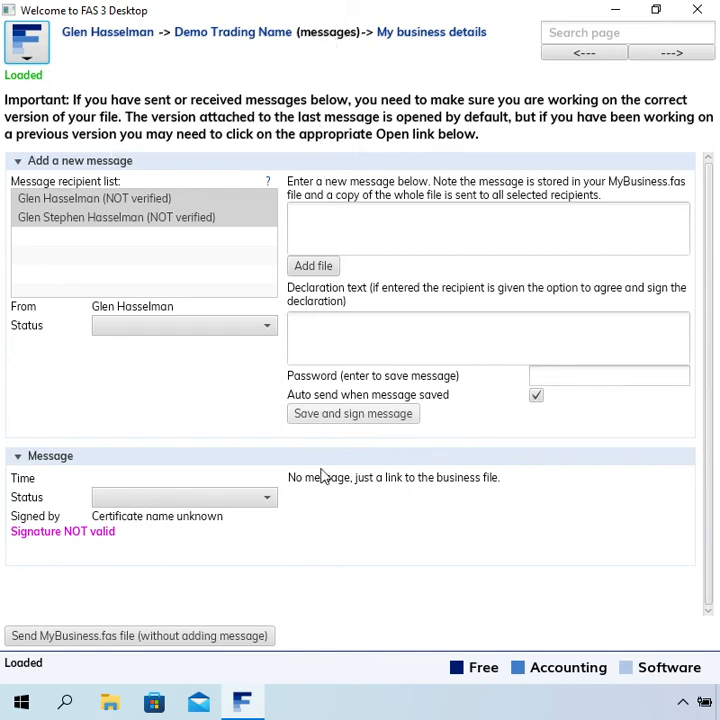
mouse_move(322, 530)
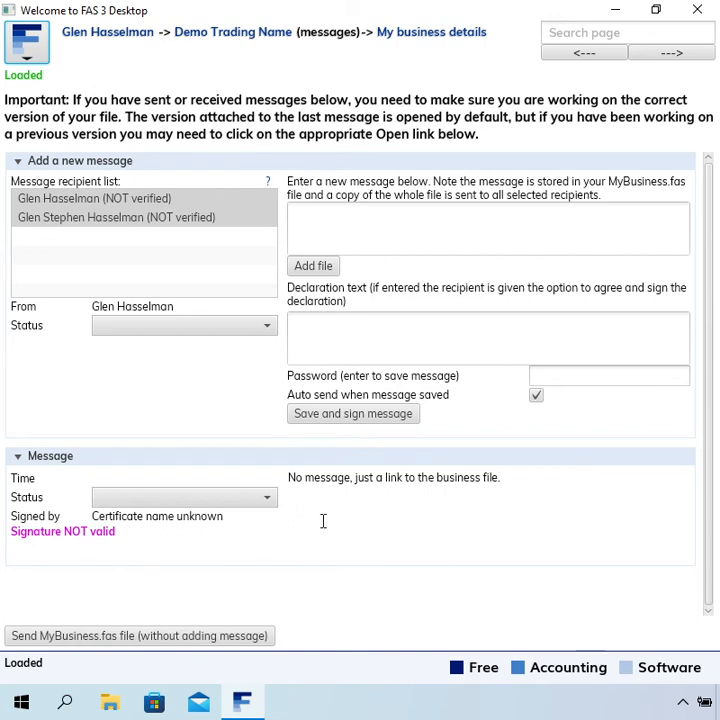
mouse_move(436, 268)
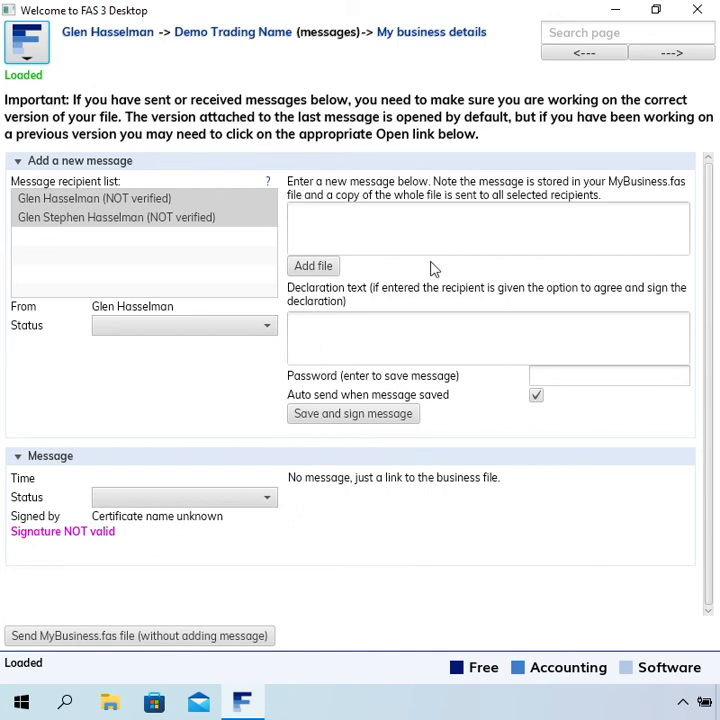
mouse_move(232, 32)
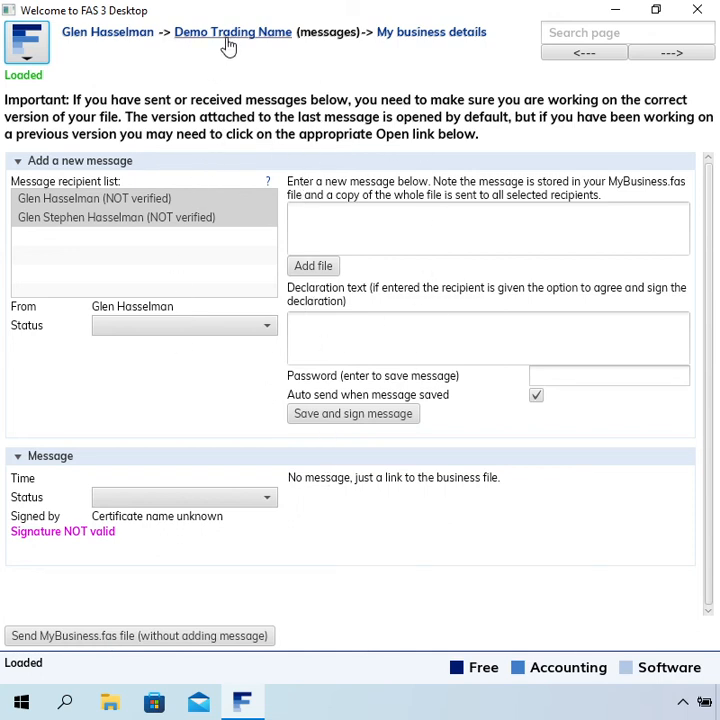
mouse_move(228, 52)
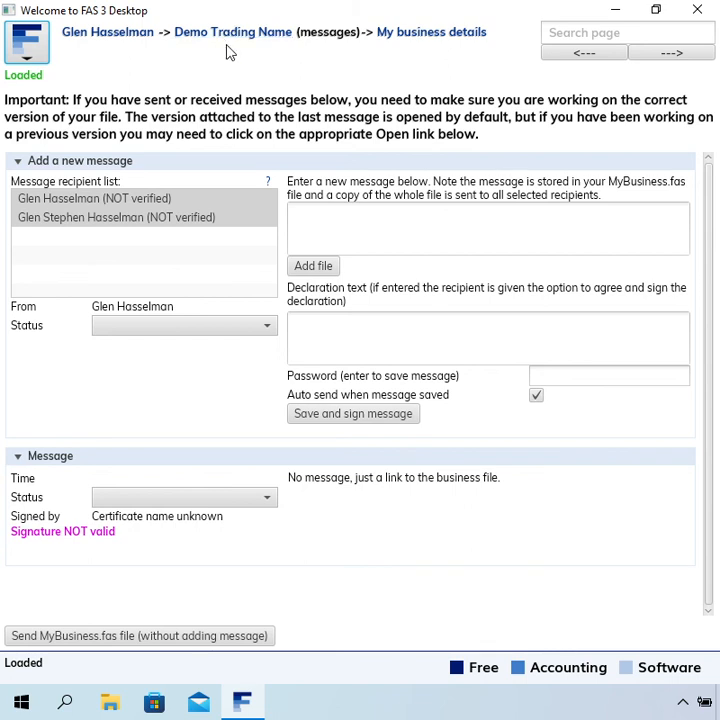
mouse_move(232, 32)
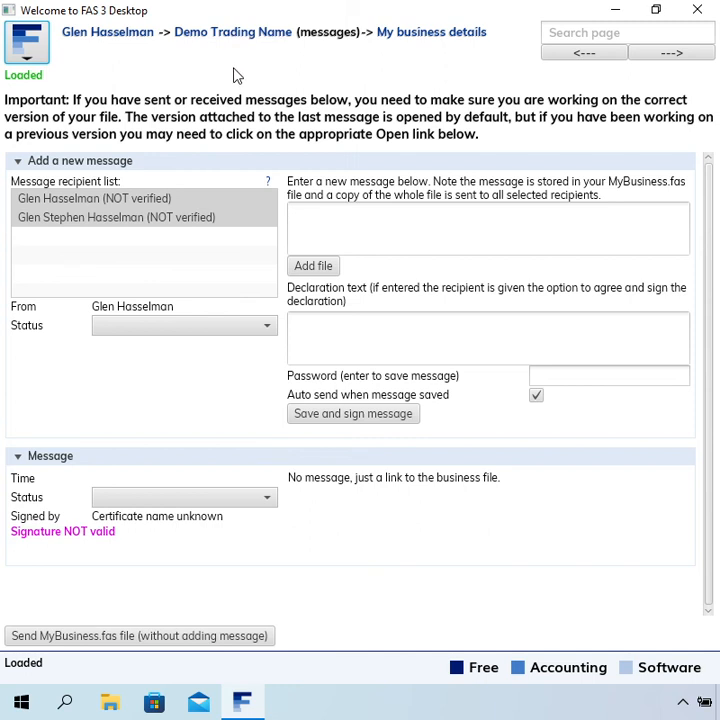
mouse_move(236, 90)
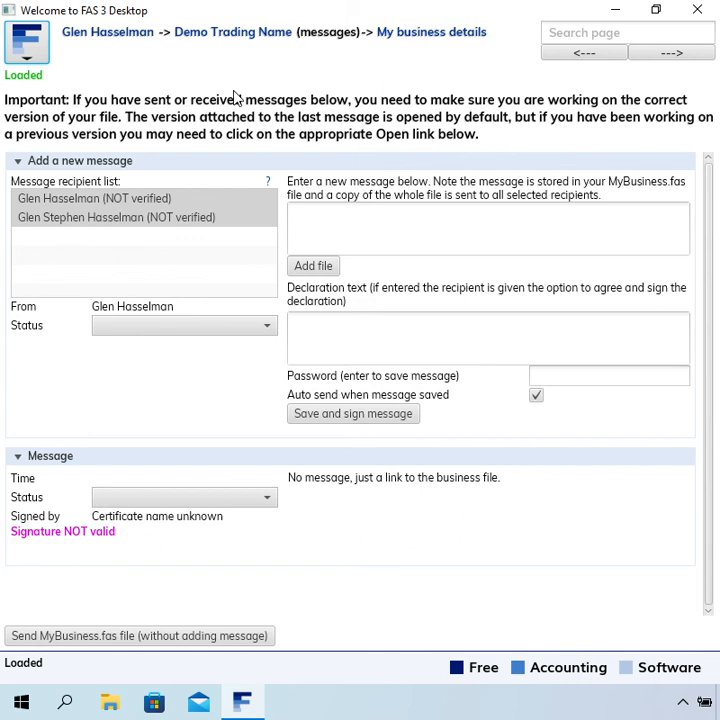
mouse_move(232, 112)
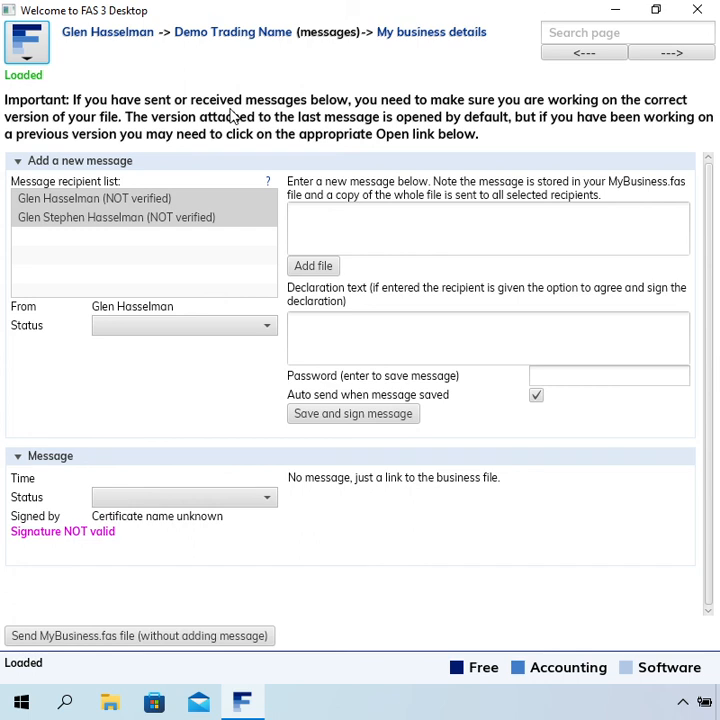
mouse_move(232, 114)
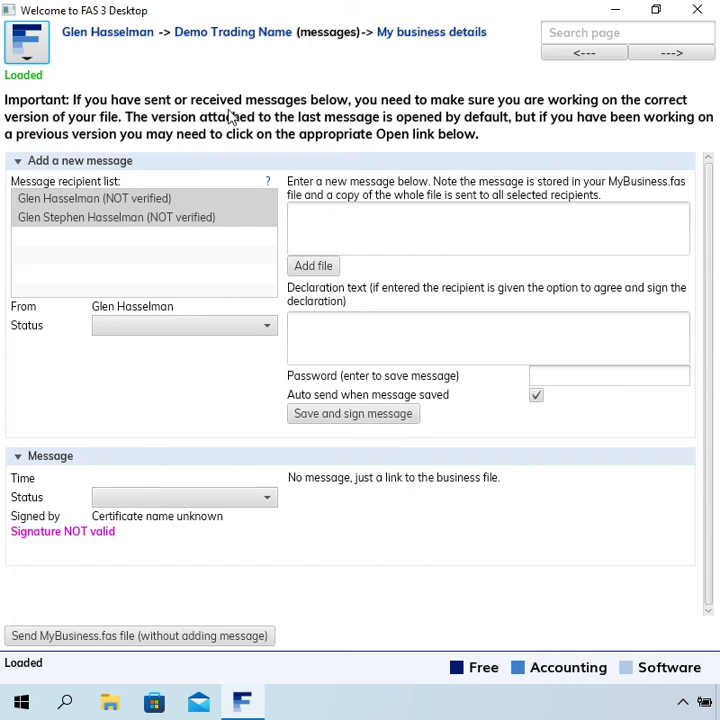
mouse_move(236, 78)
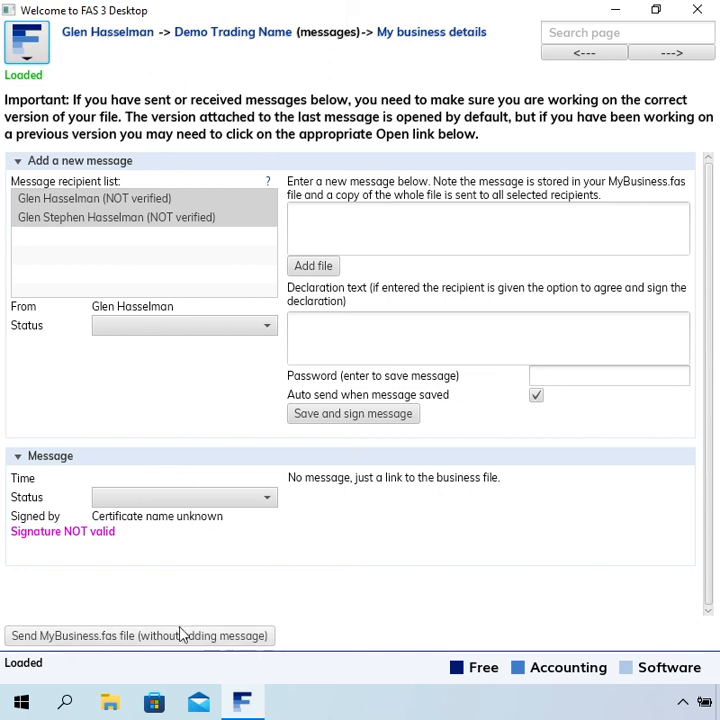
mouse_move(184, 600)
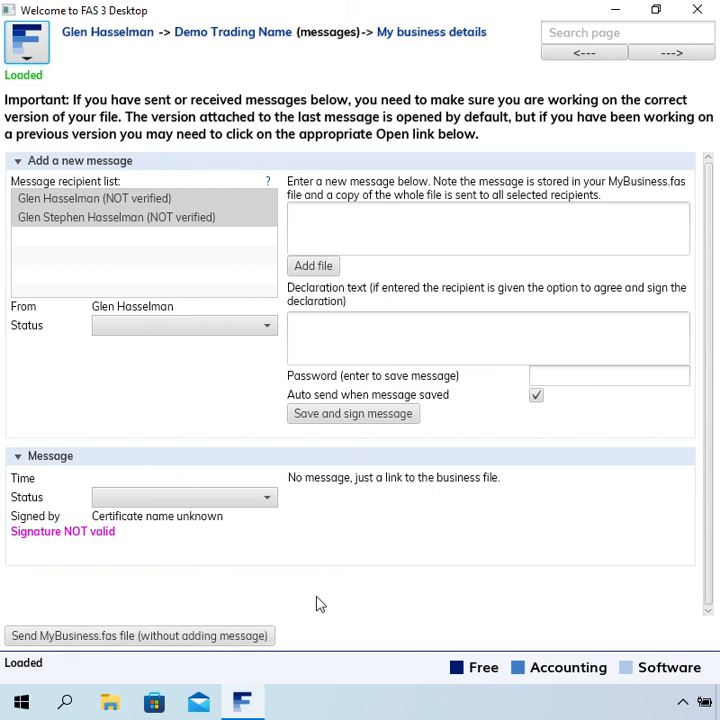
mouse_move(232, 32)
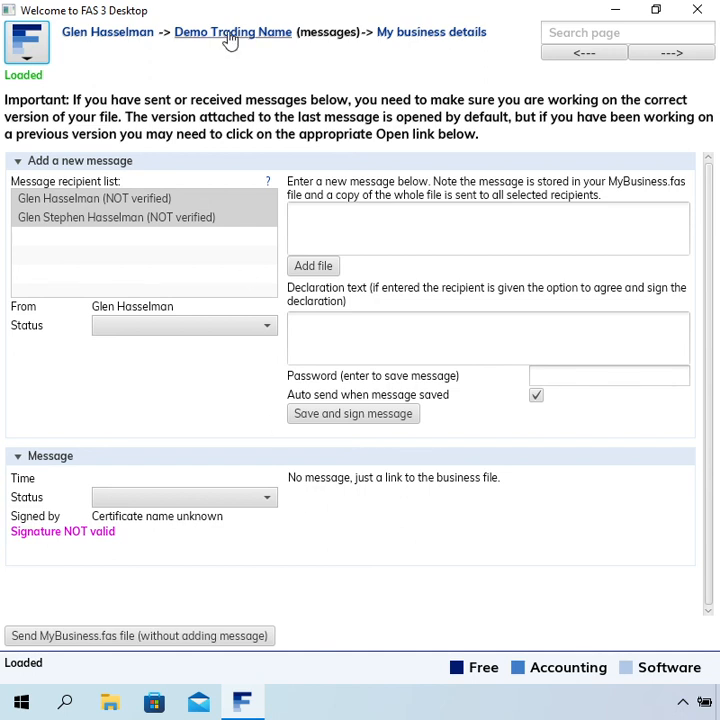
mouse_move(248, 78)
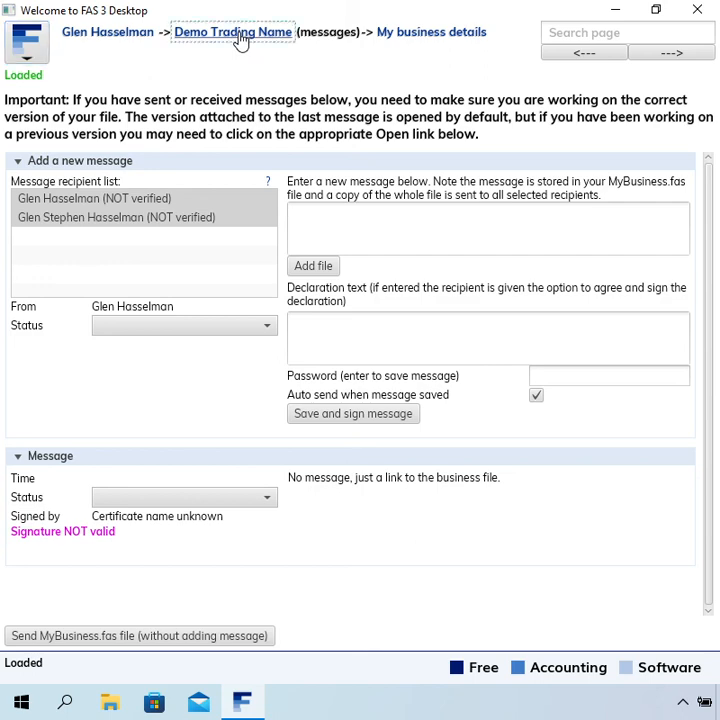
Return from the messages page to the Demo Trading Name business menu via the breadcrumb.
left_click(232, 32)
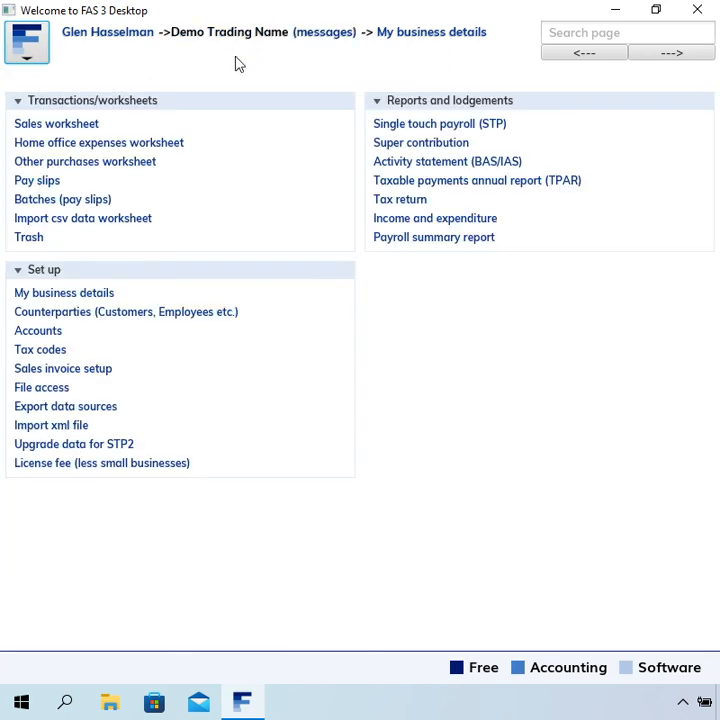
mouse_move(264, 210)
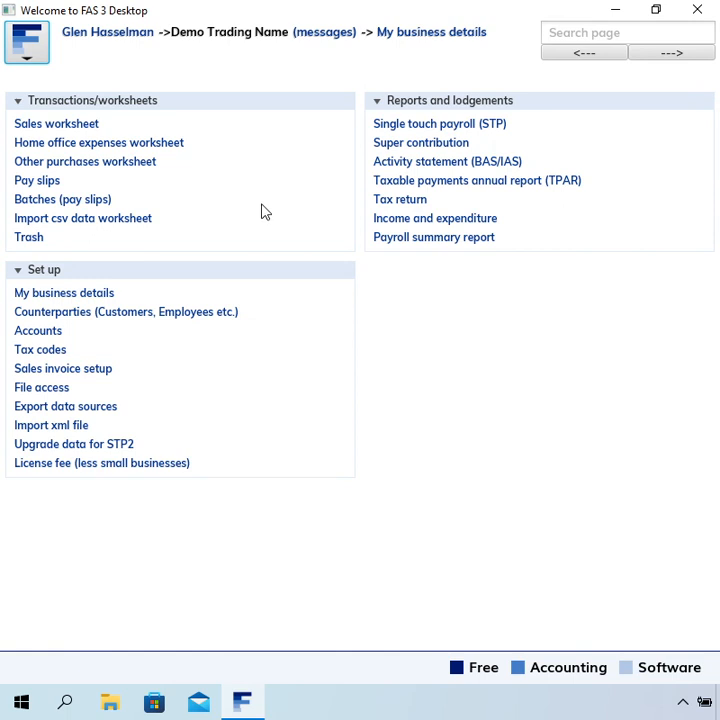
mouse_move(264, 212)
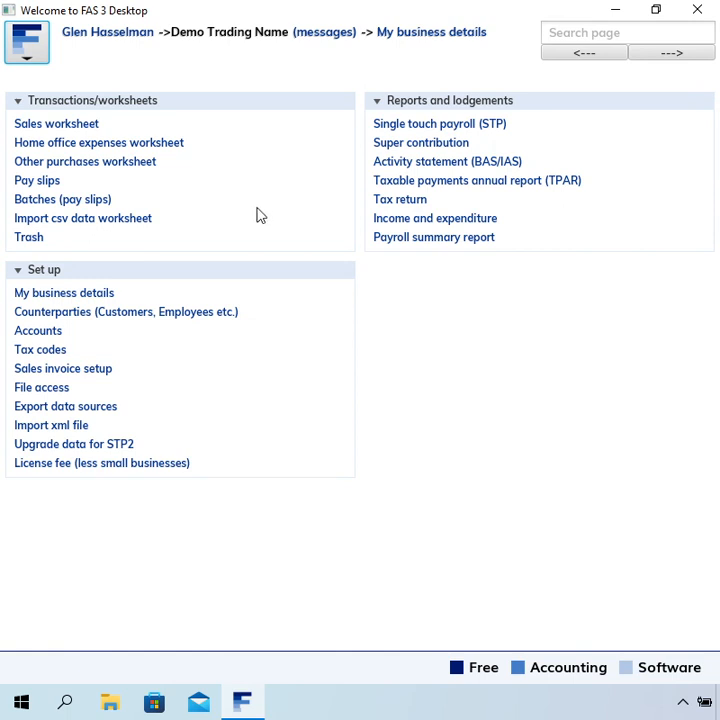
mouse_move(204, 278)
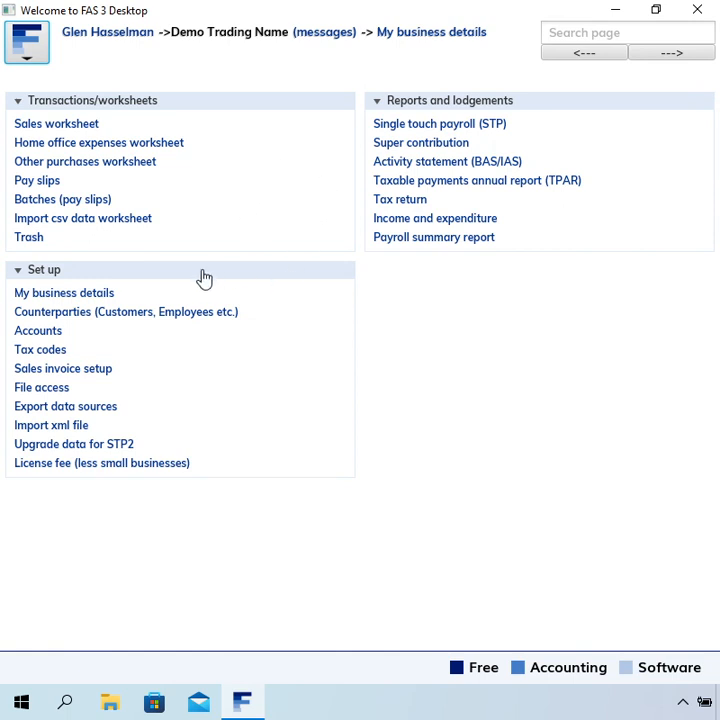
mouse_move(342, 392)
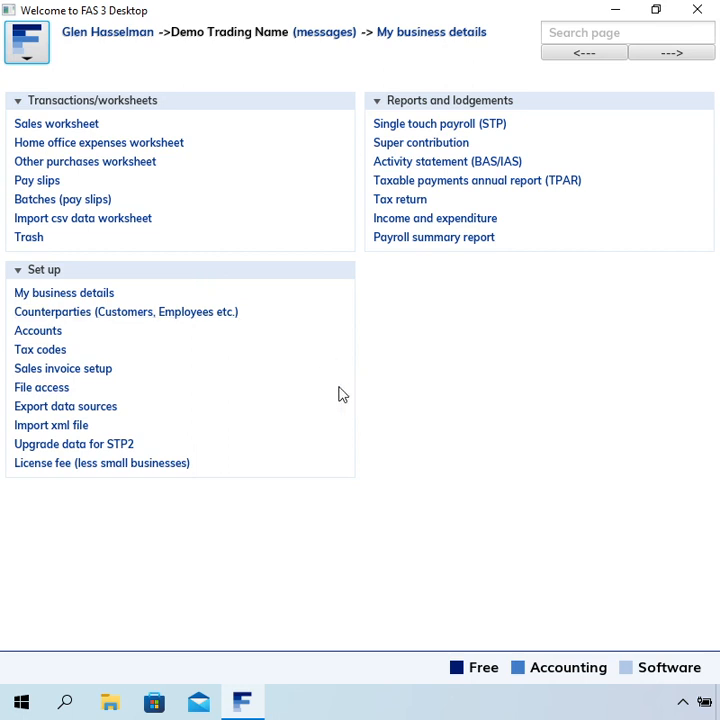